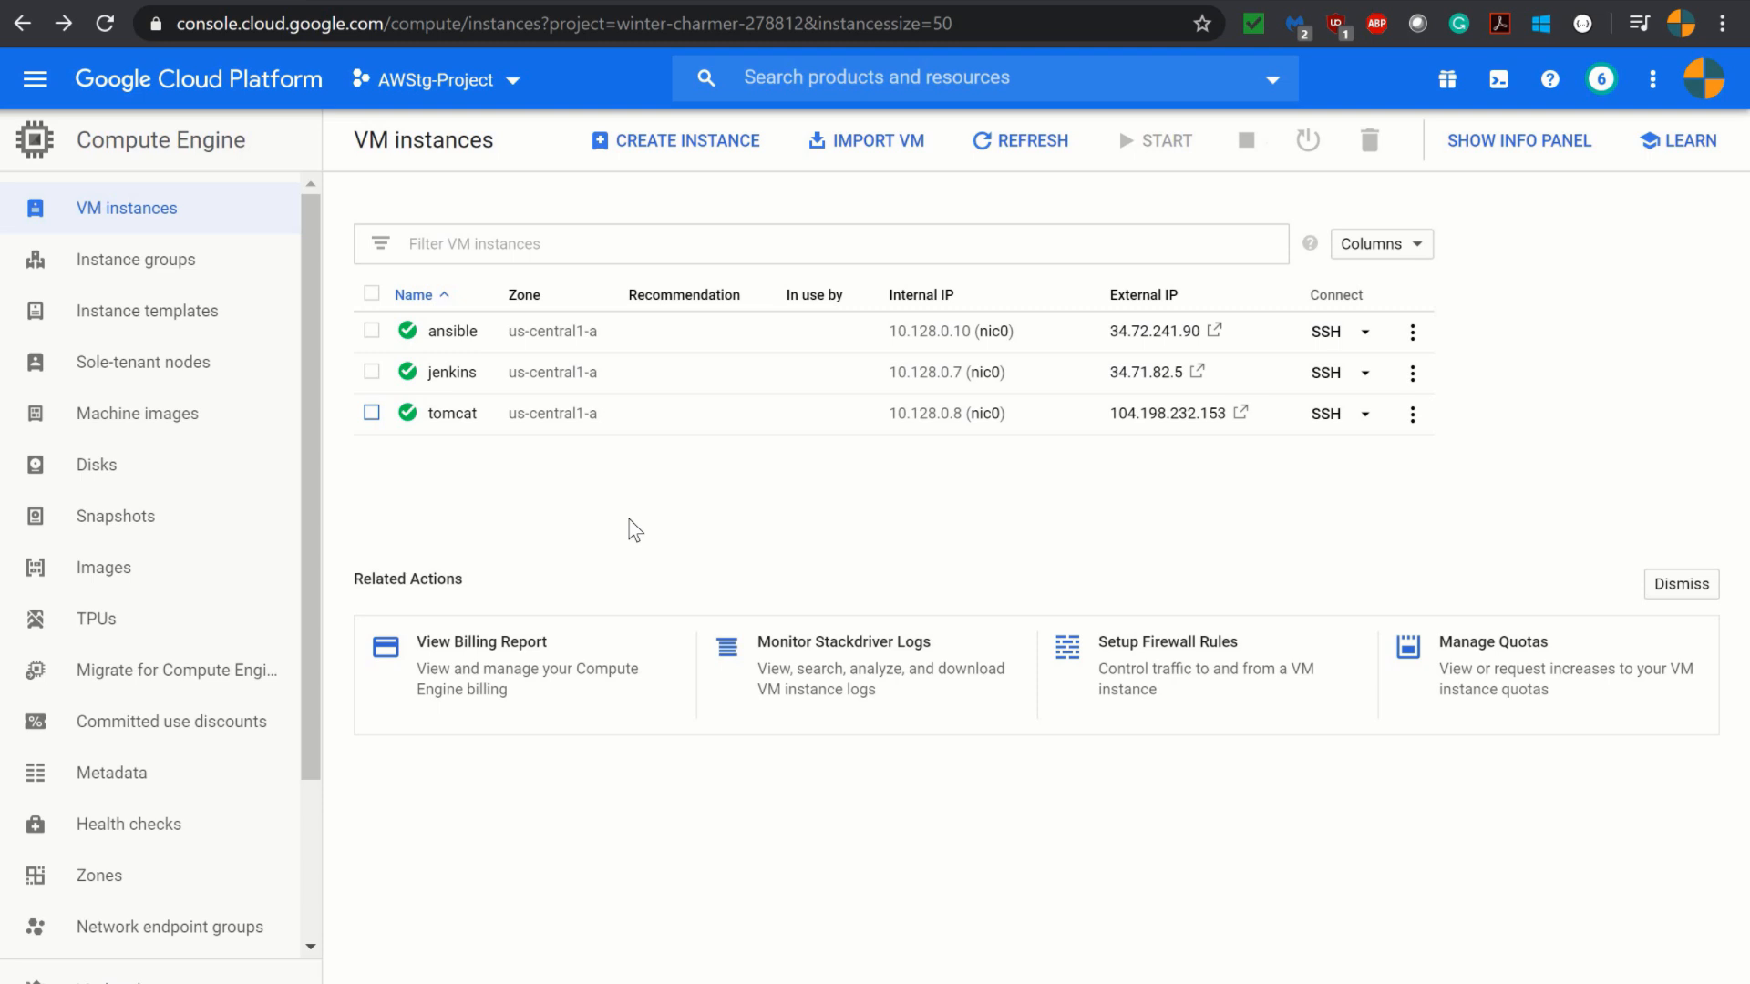
Launch a browser-window SSH session to the tomcat VM from the VM instances list.
left_click(1363, 413)
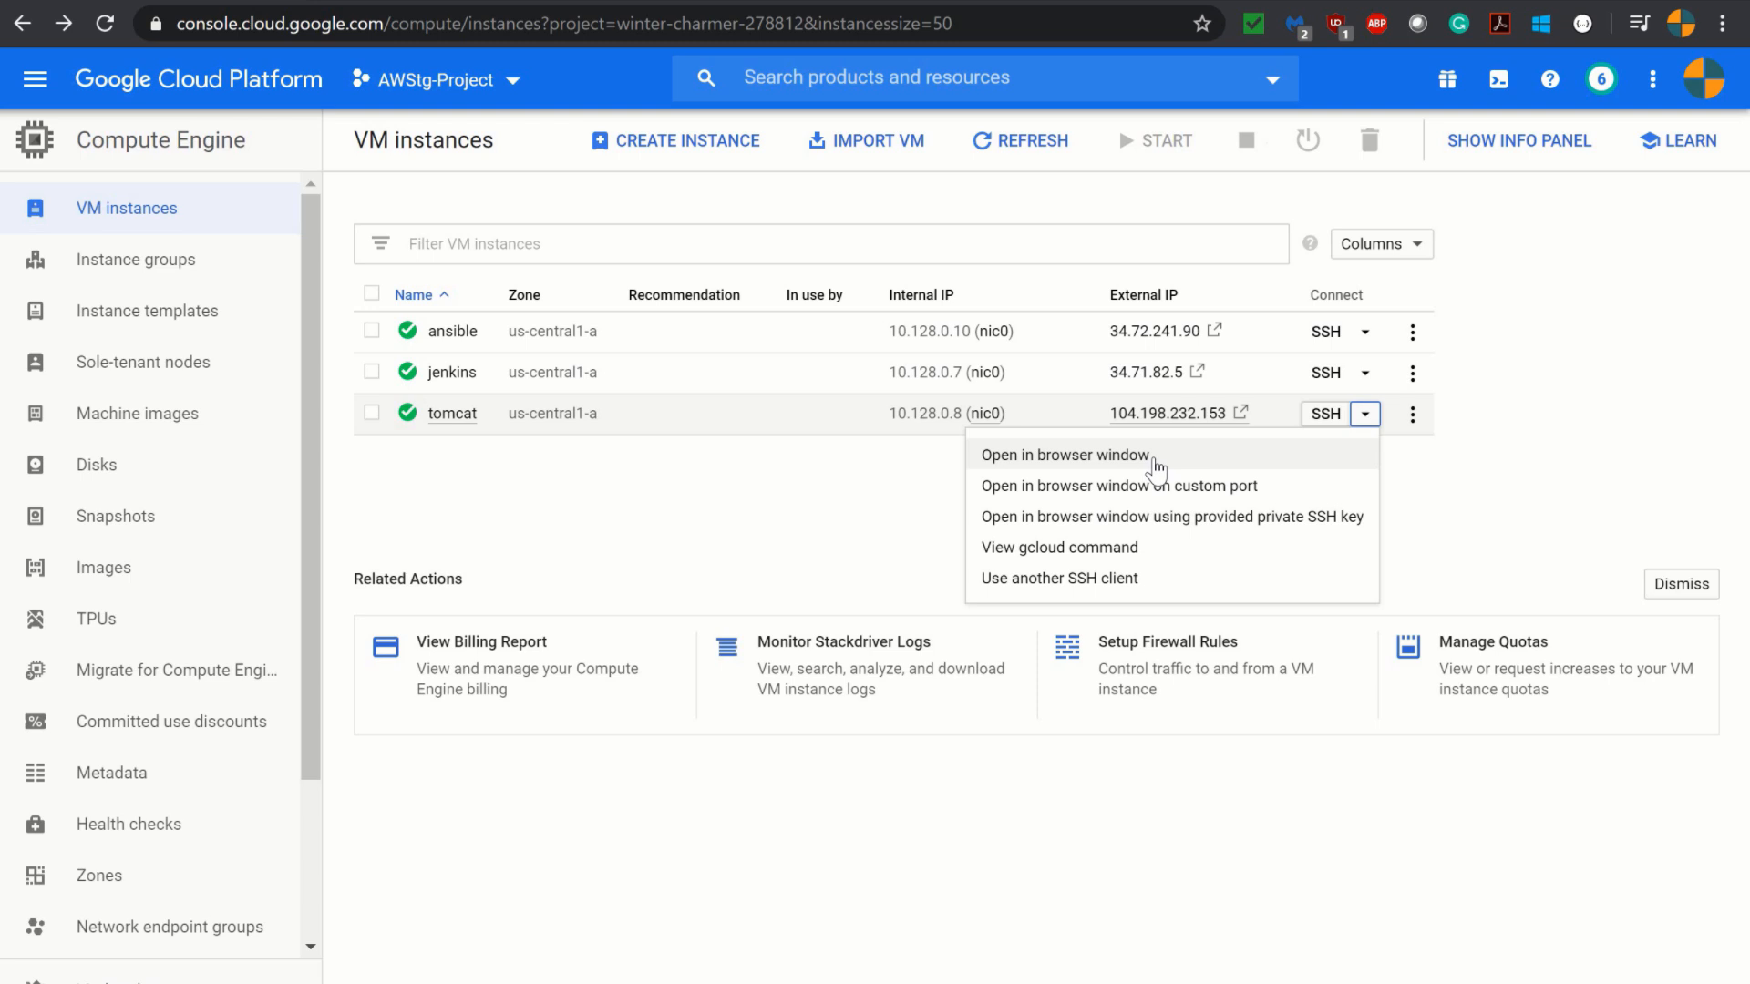
left_click(1064, 454)
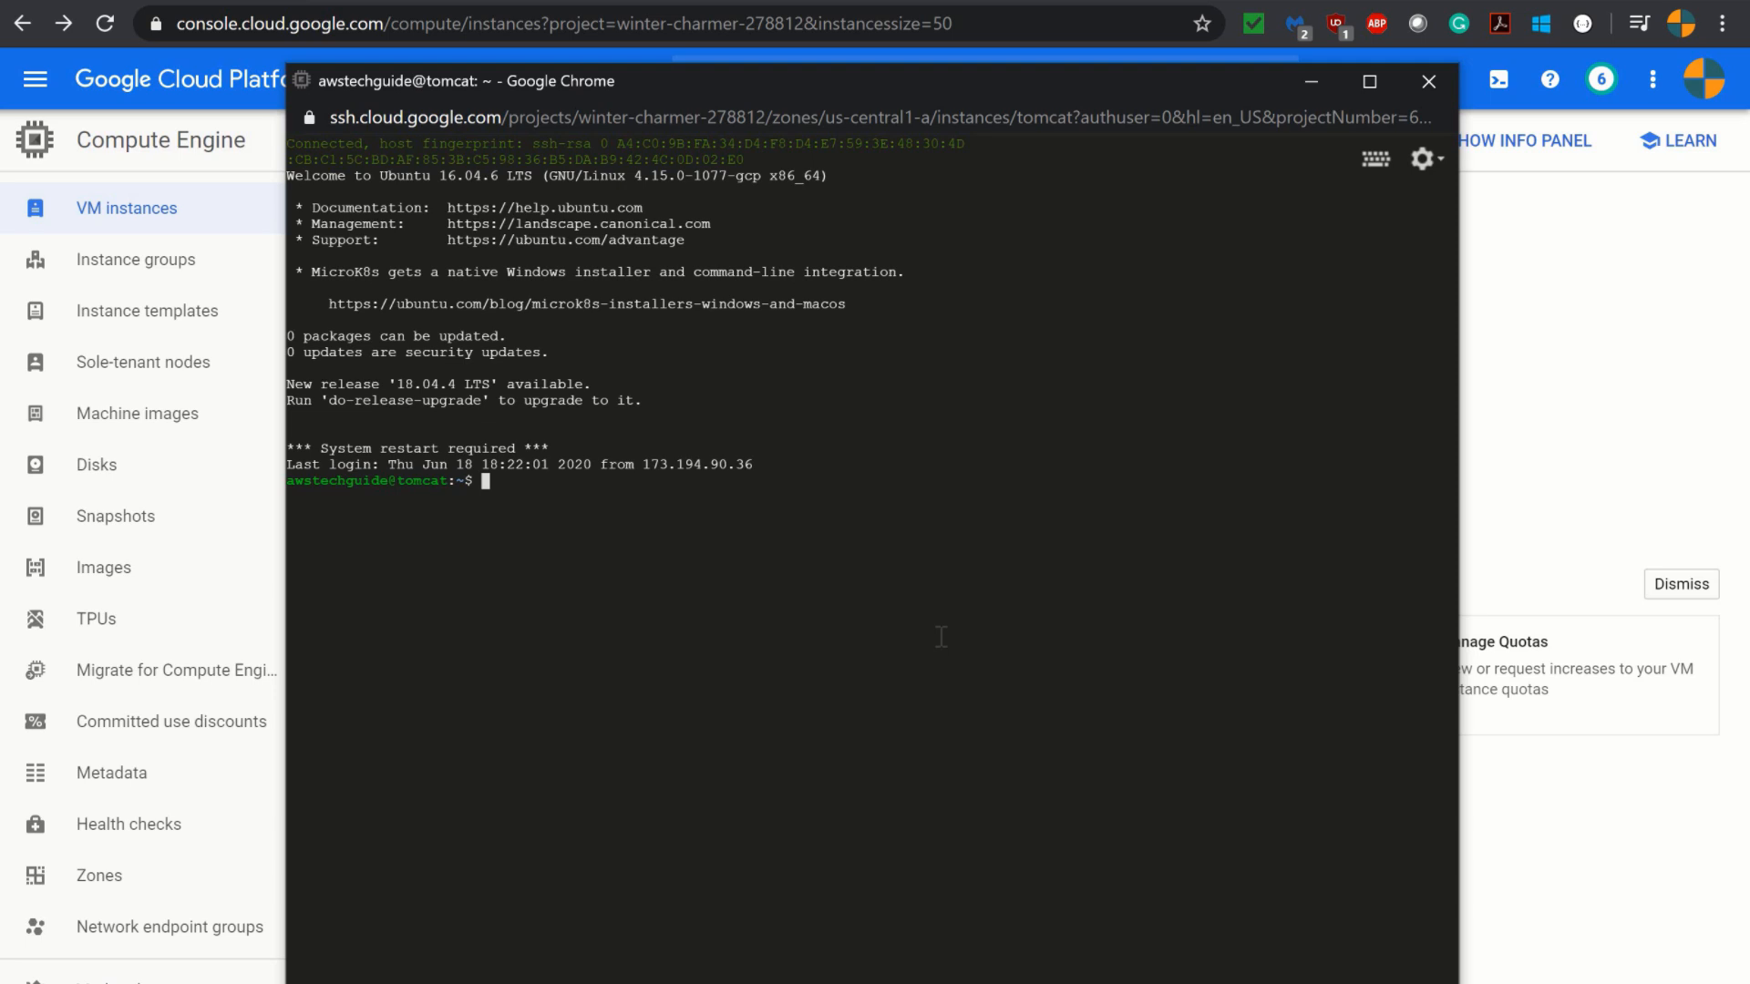
Switch to a root shell on tomcat with sudo su.
type("su")
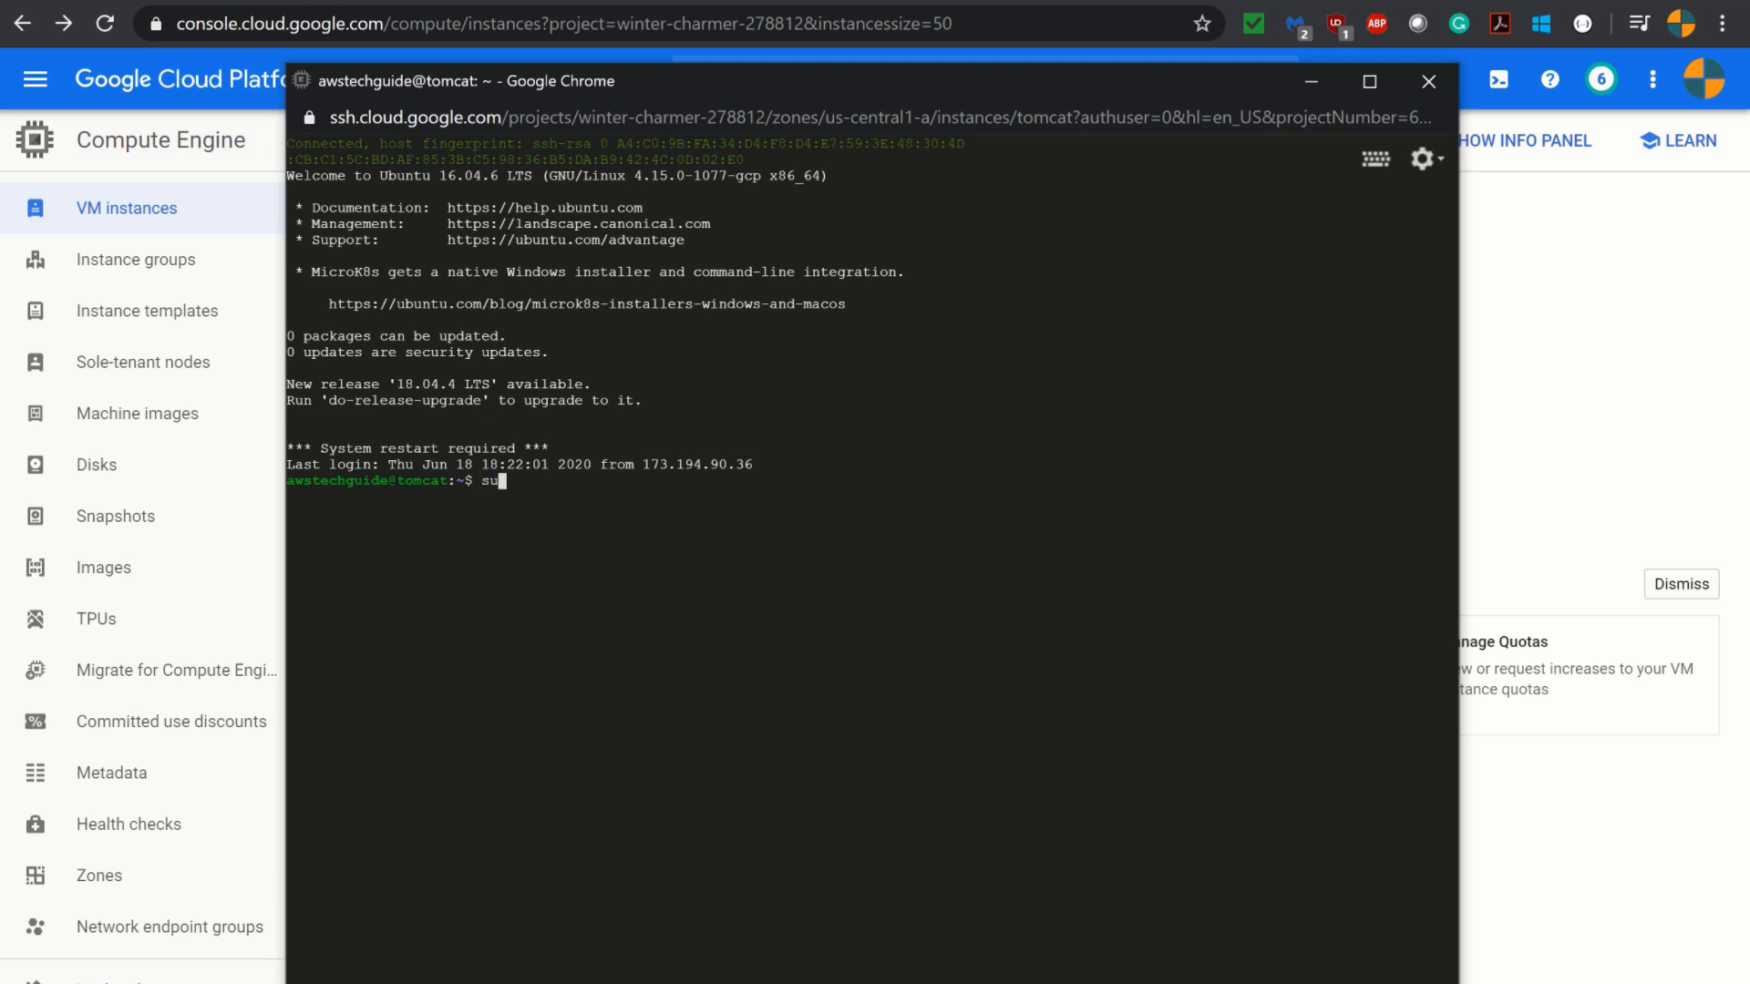
type("do su")
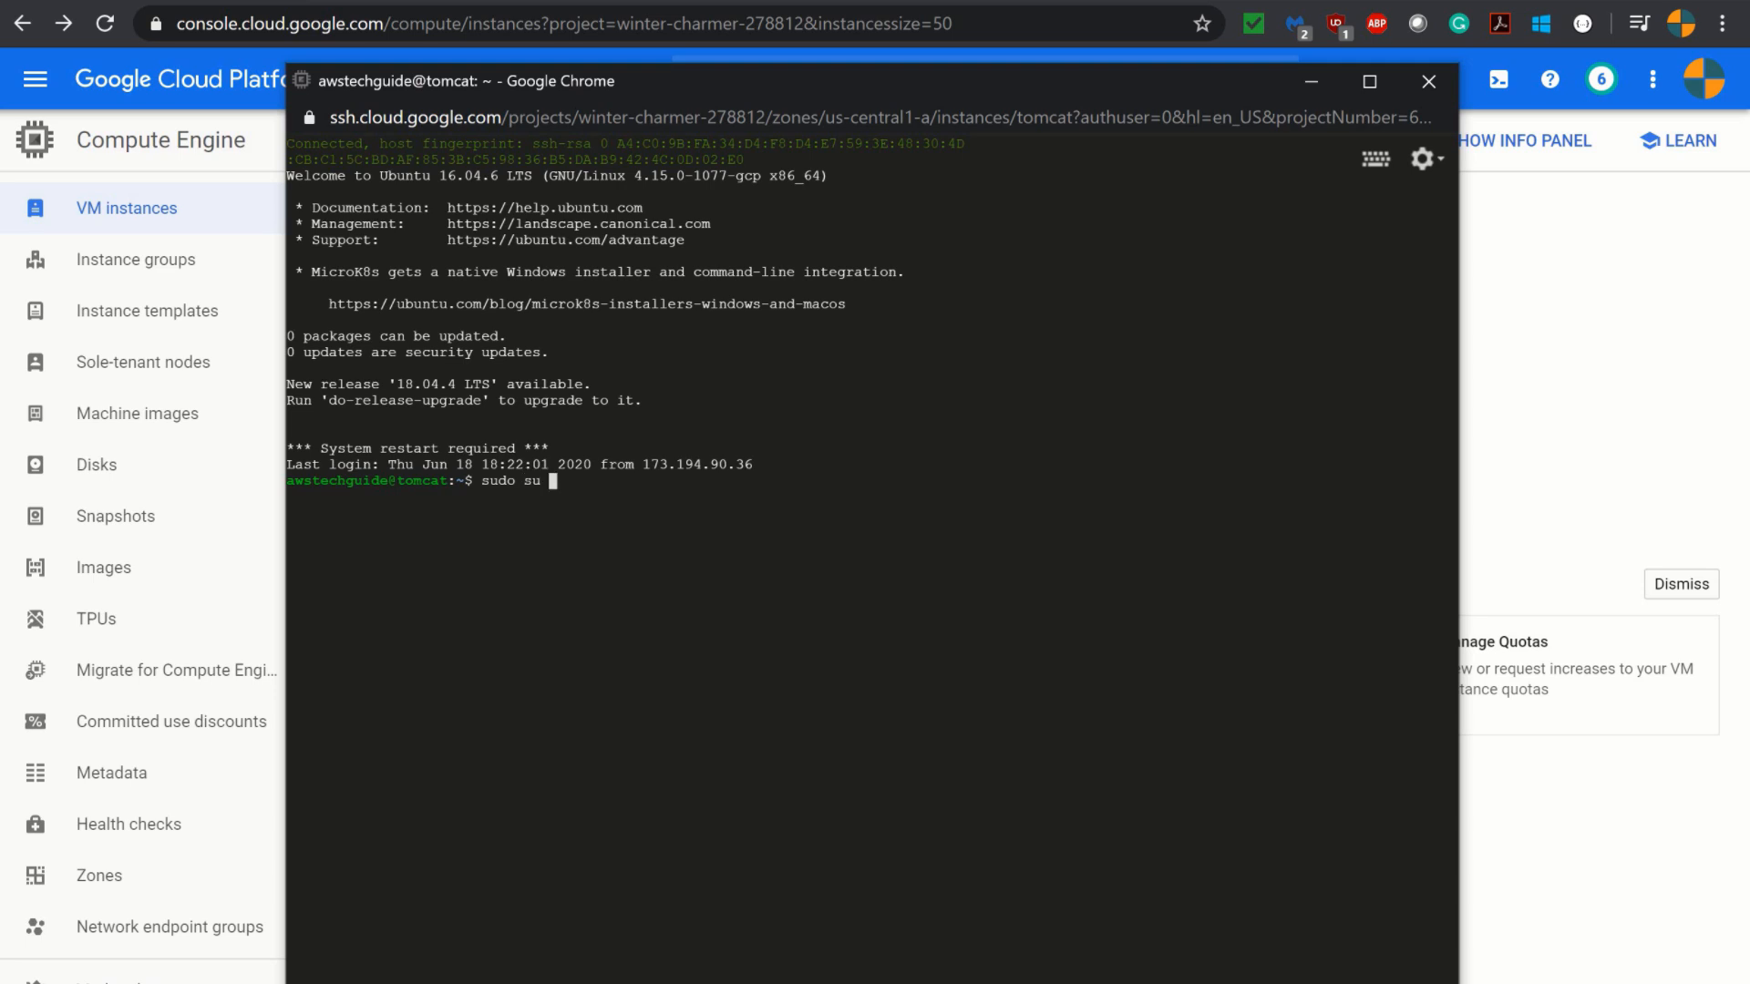
type("-")
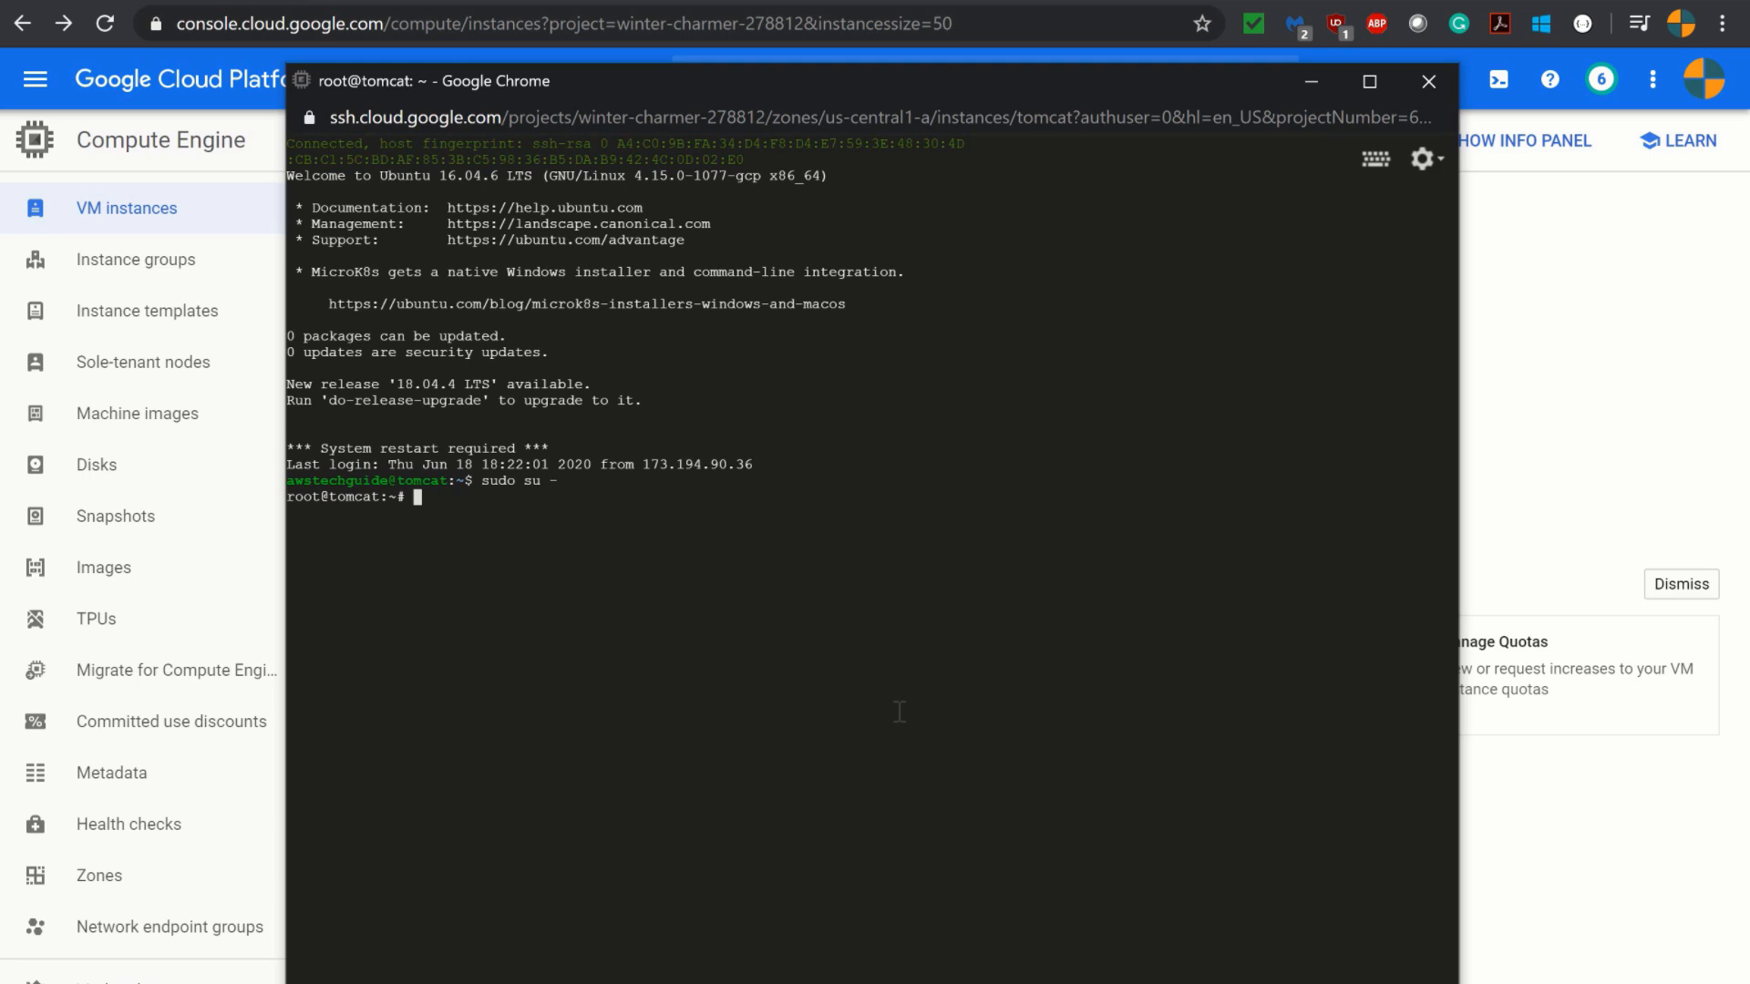
type("vi /etc")
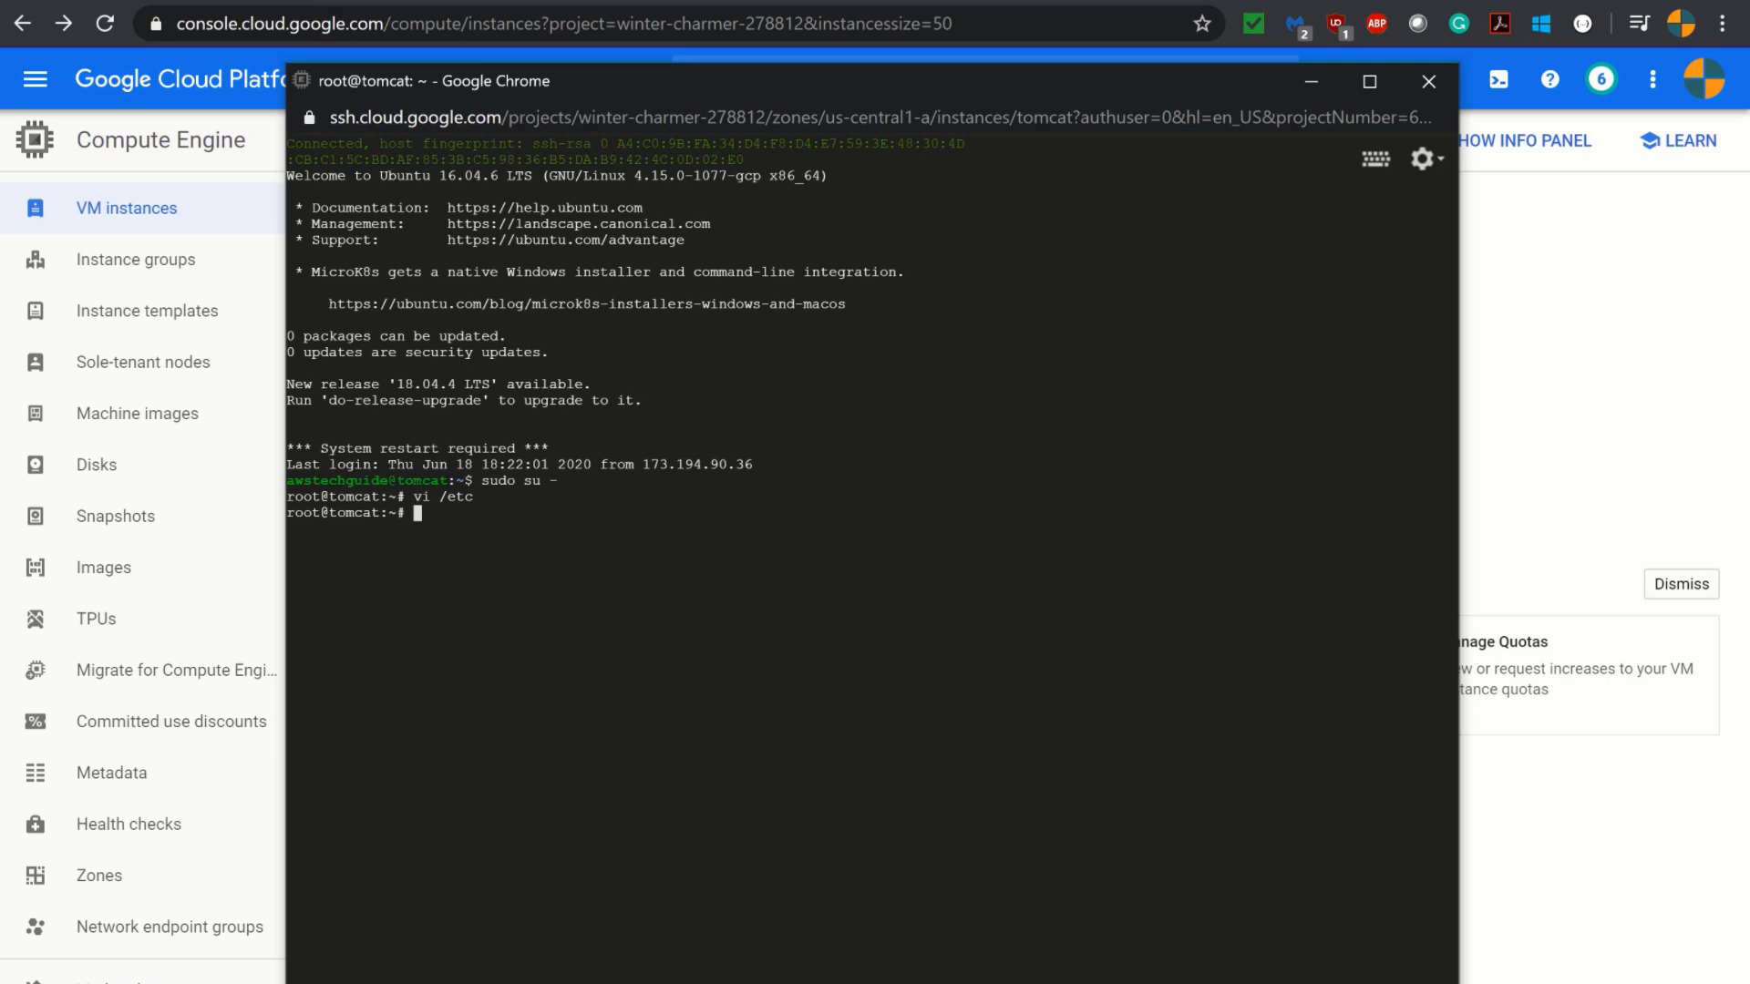
type("cd")
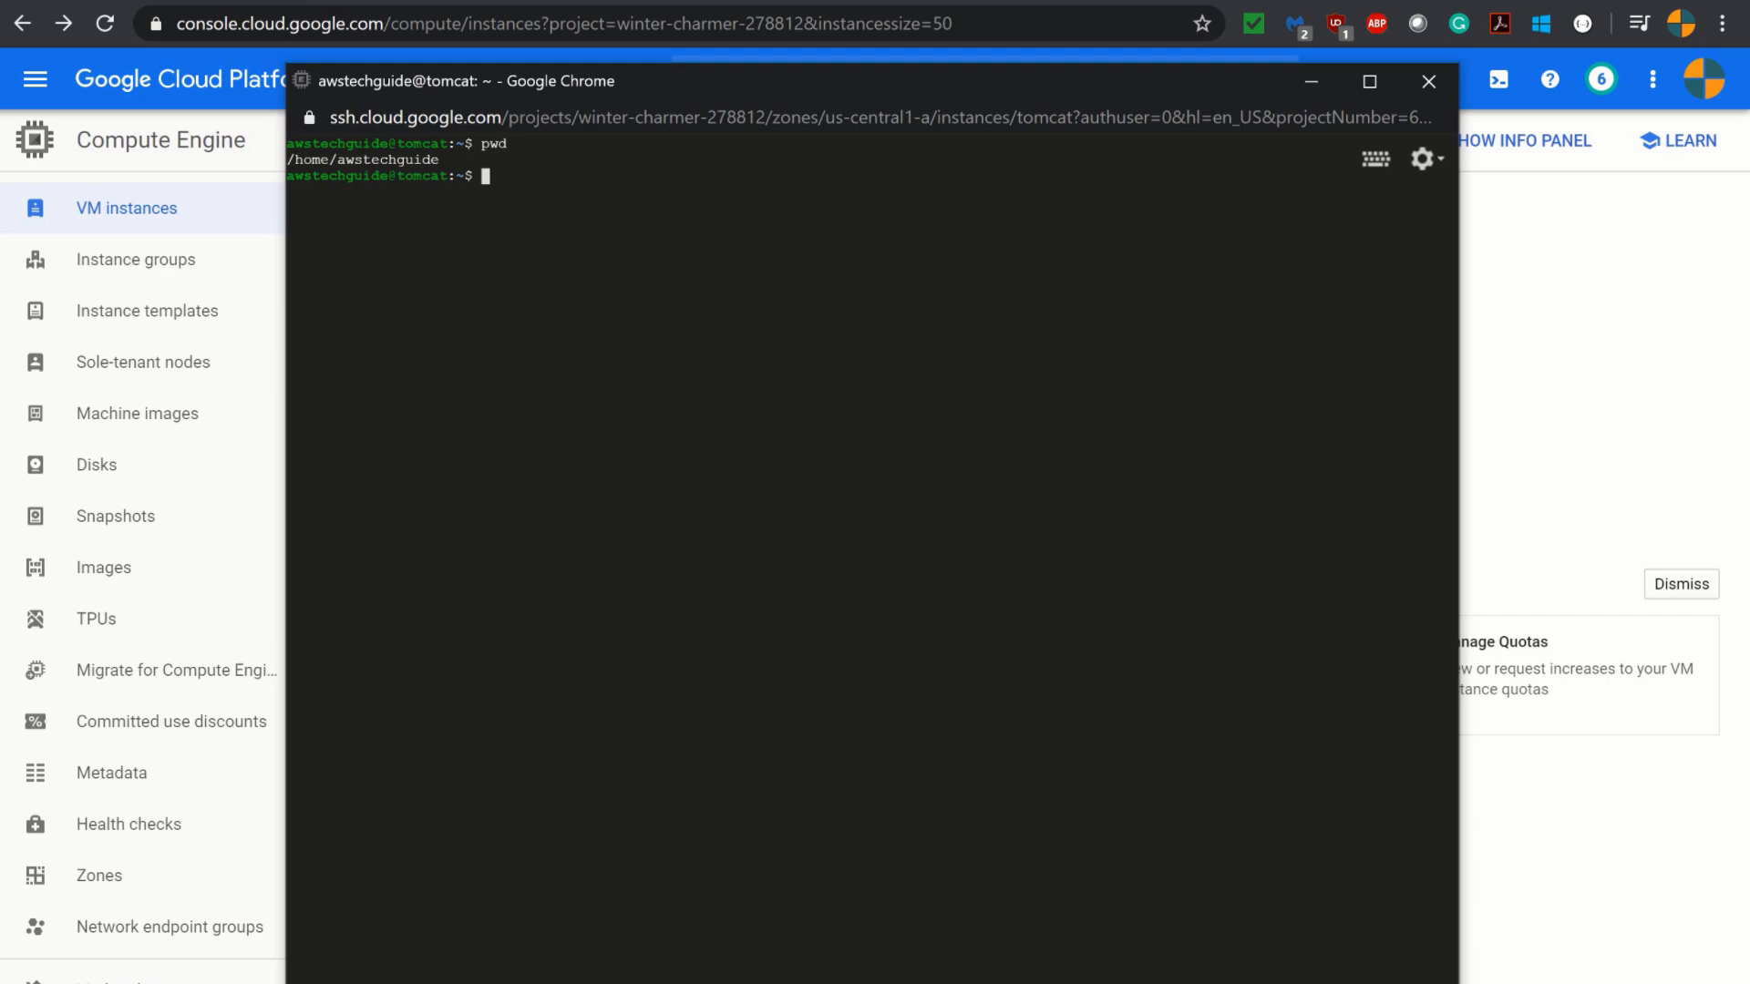
type("sudo su")
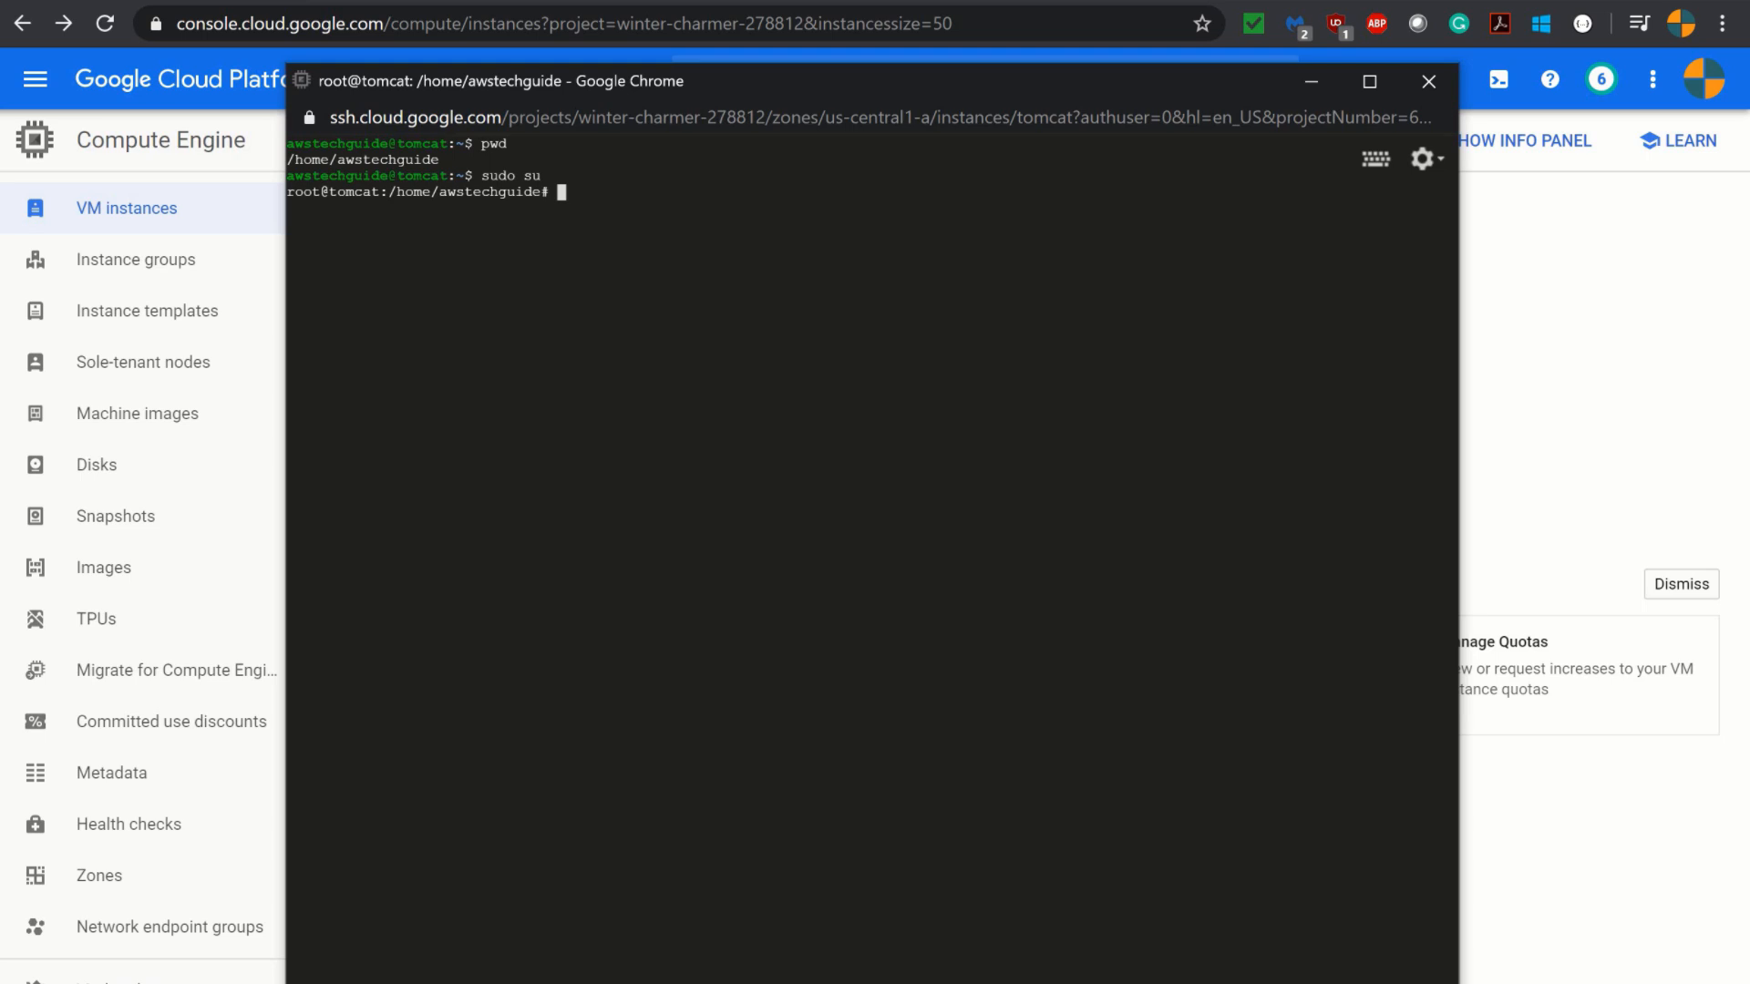
Change into /etc and list its contents.
type("cd /")
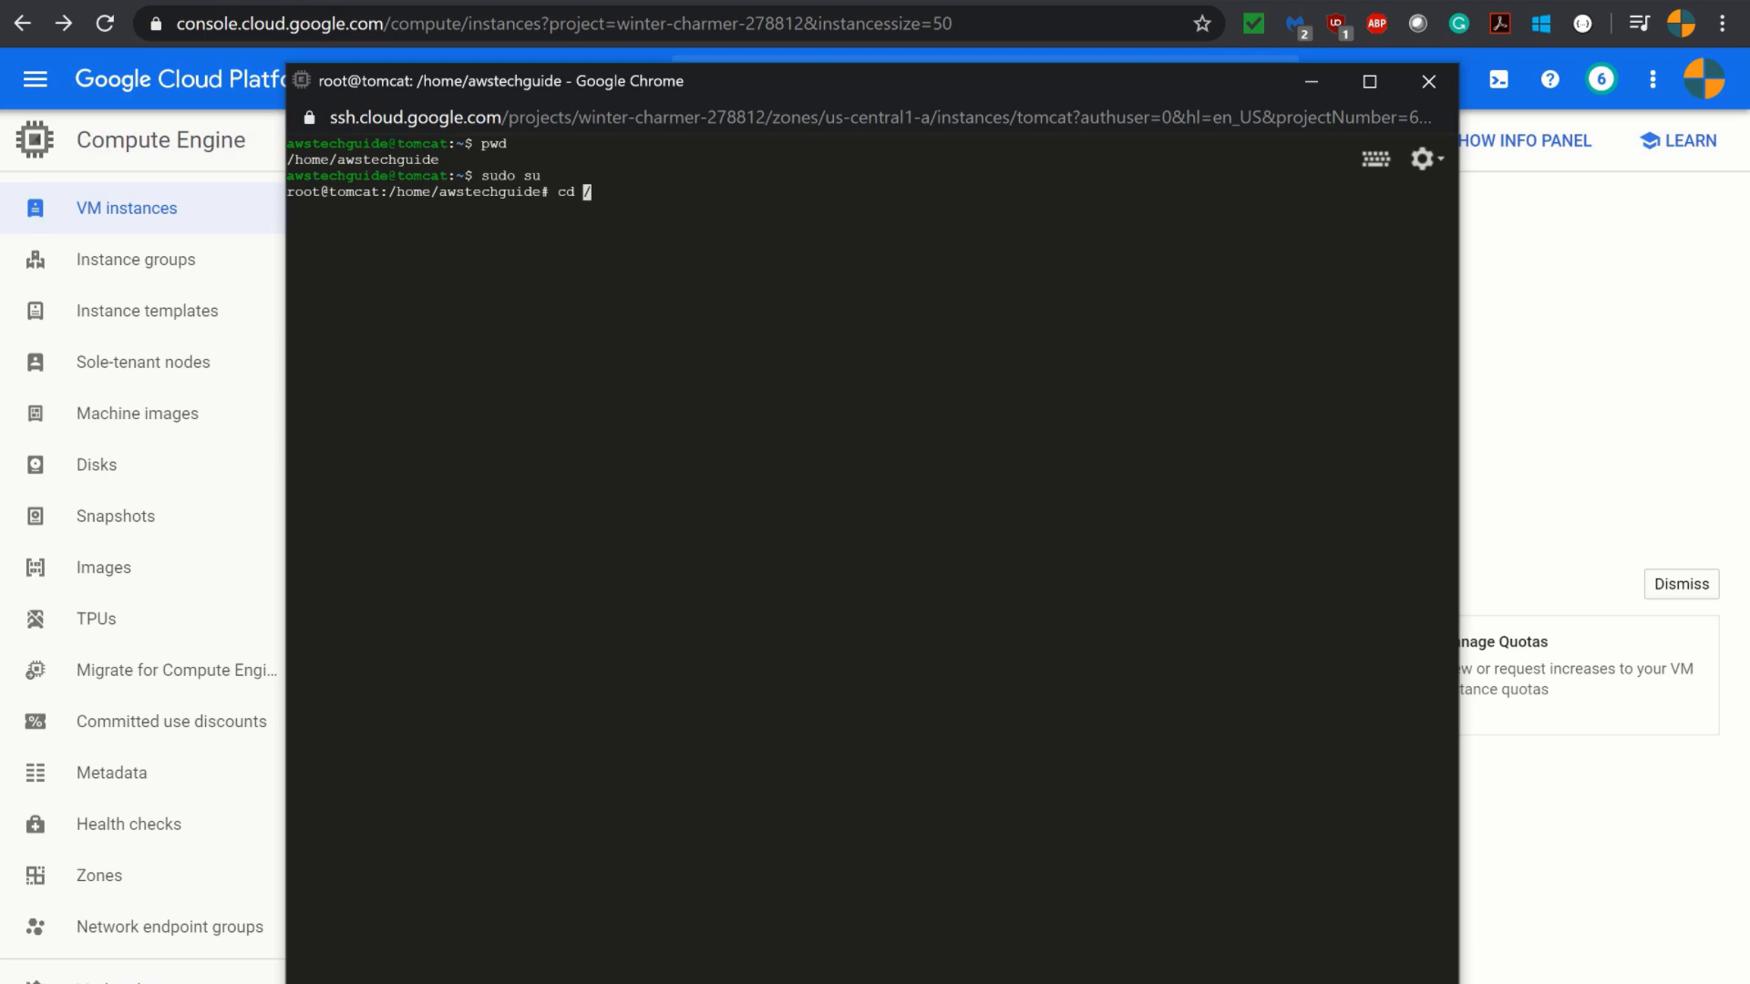
type("etc/")
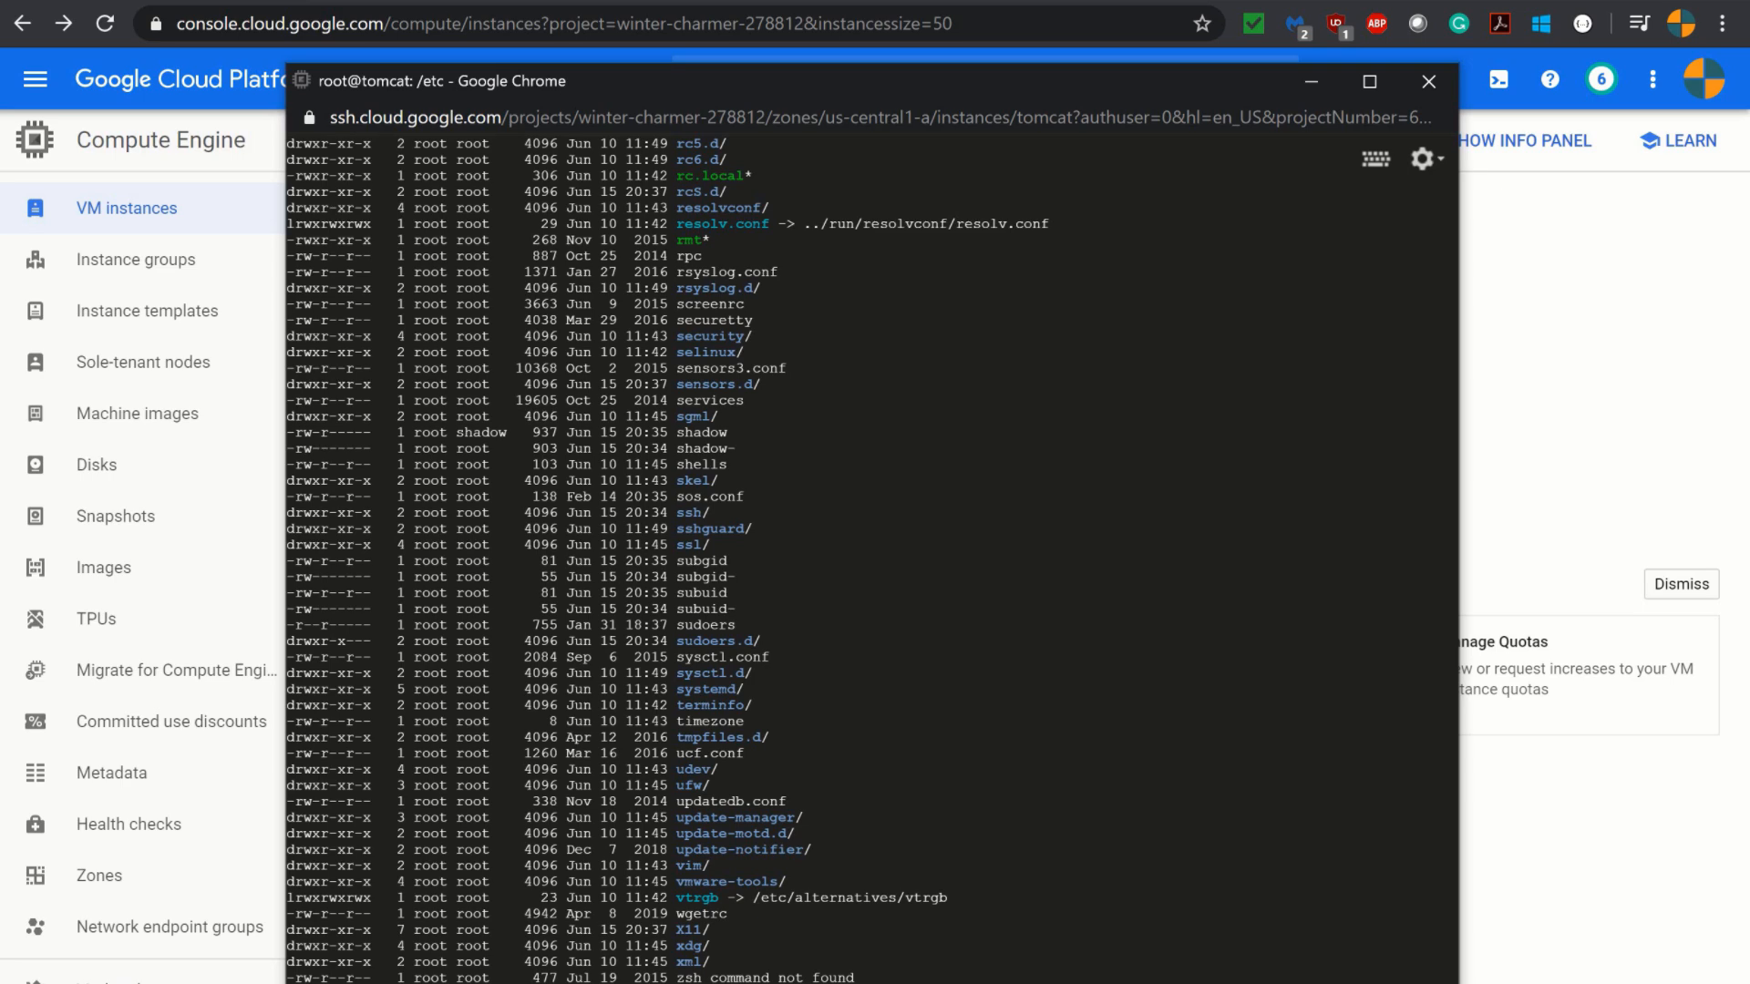
Enter /etc/ssh, list its files and load sshd_config in vi.
type("cd ssh")
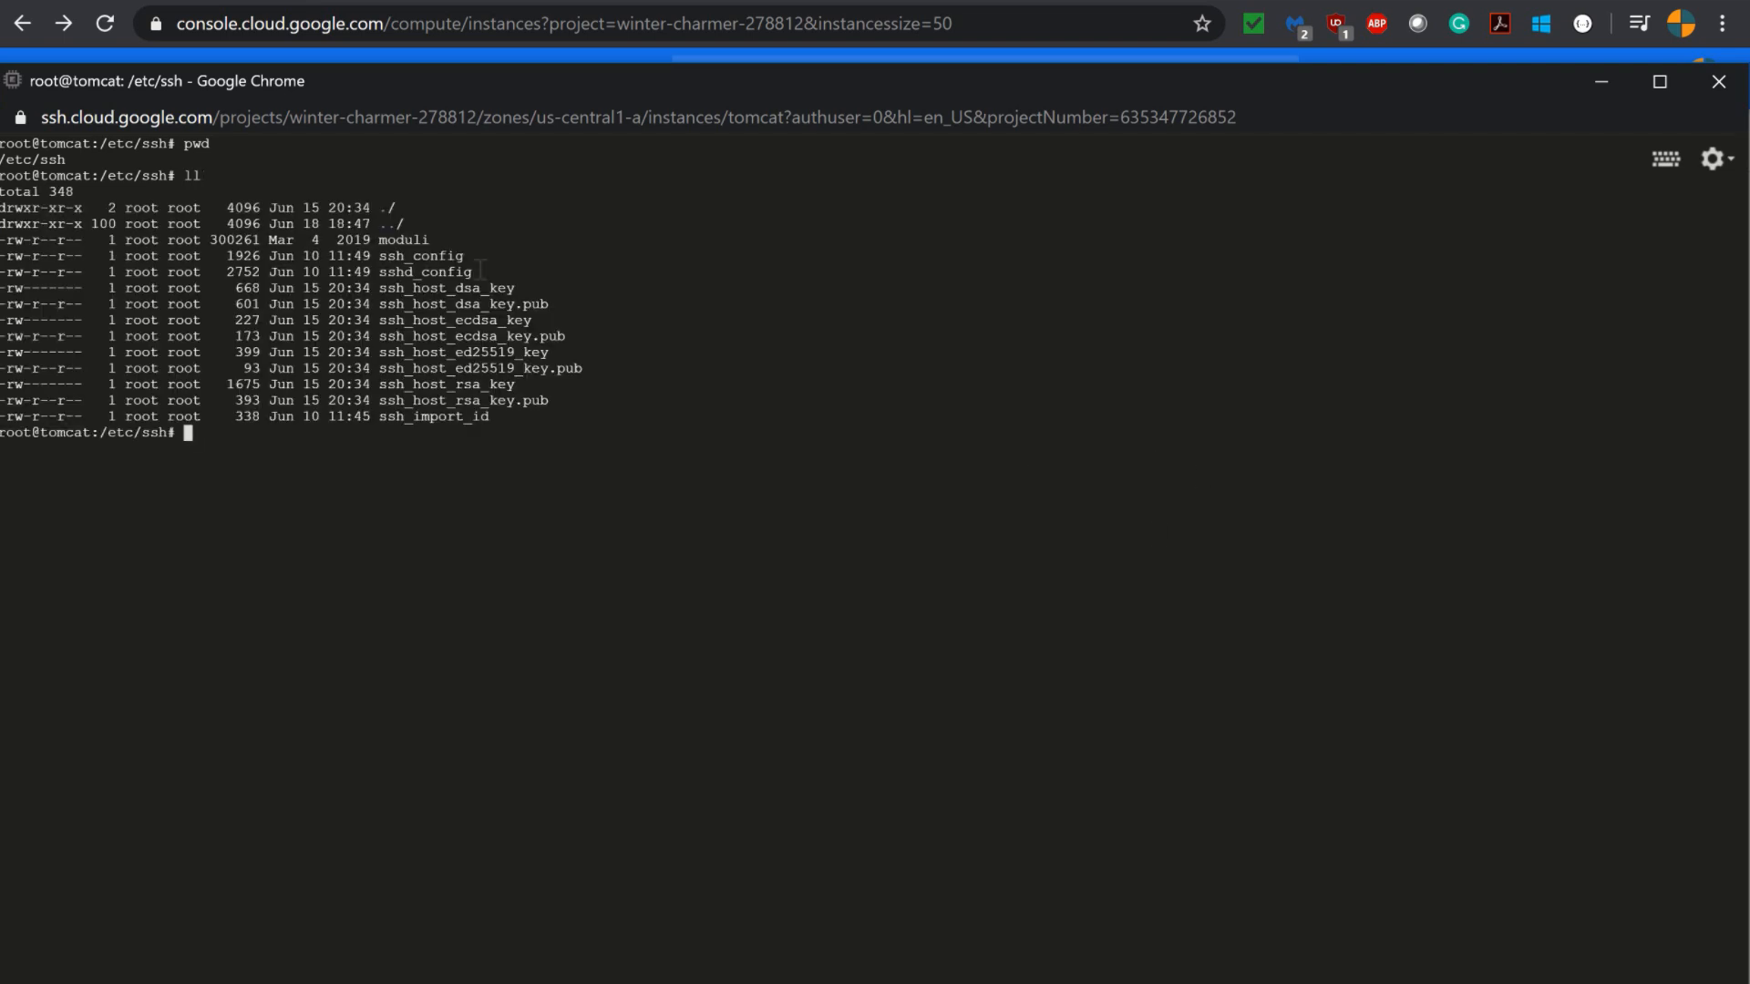
double_click(423, 271)
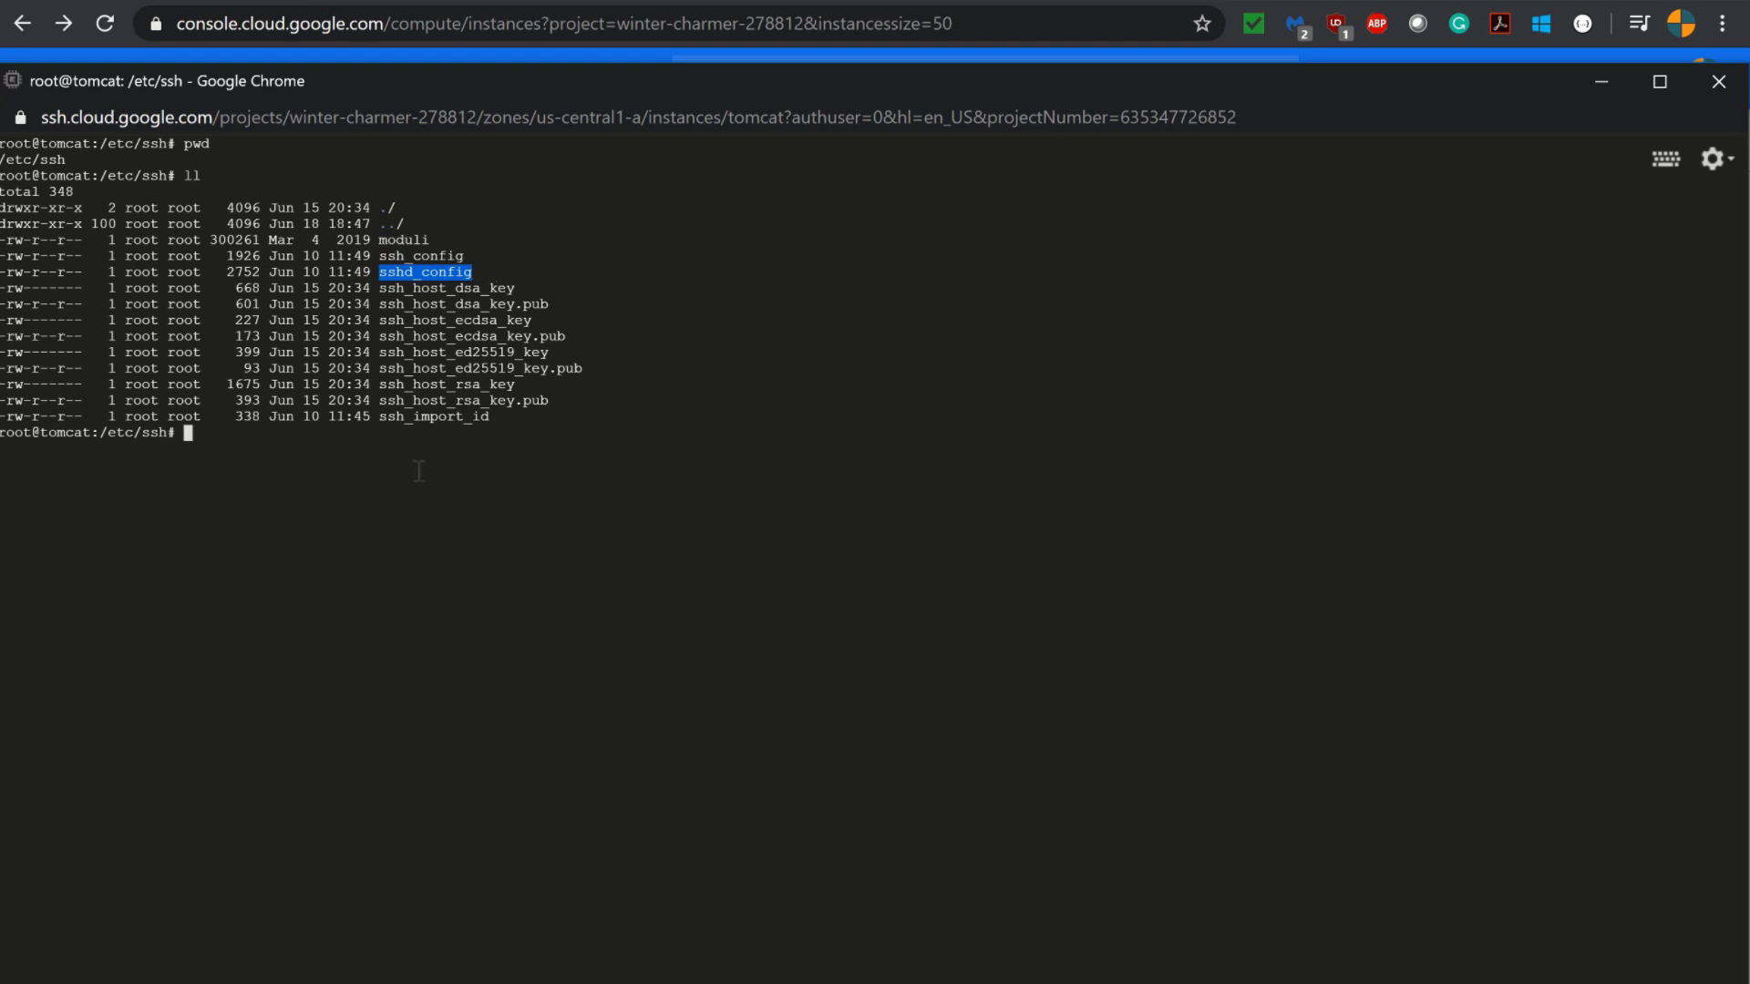
type("vi")
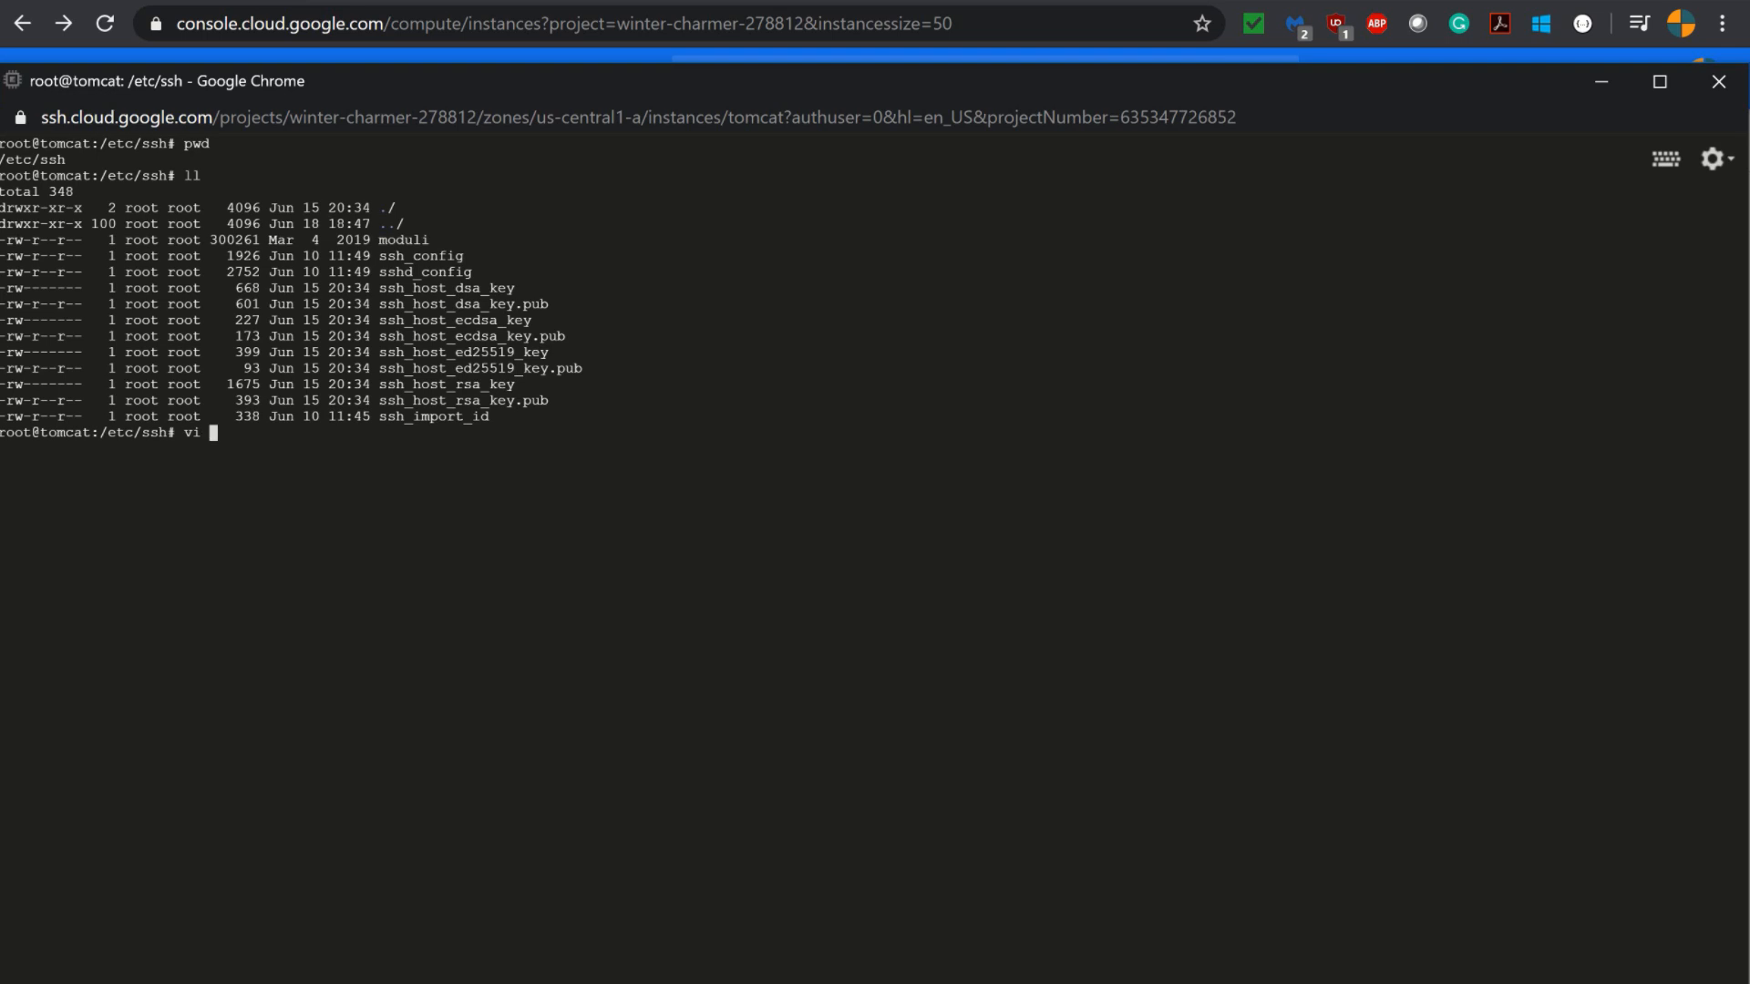
type("ss")
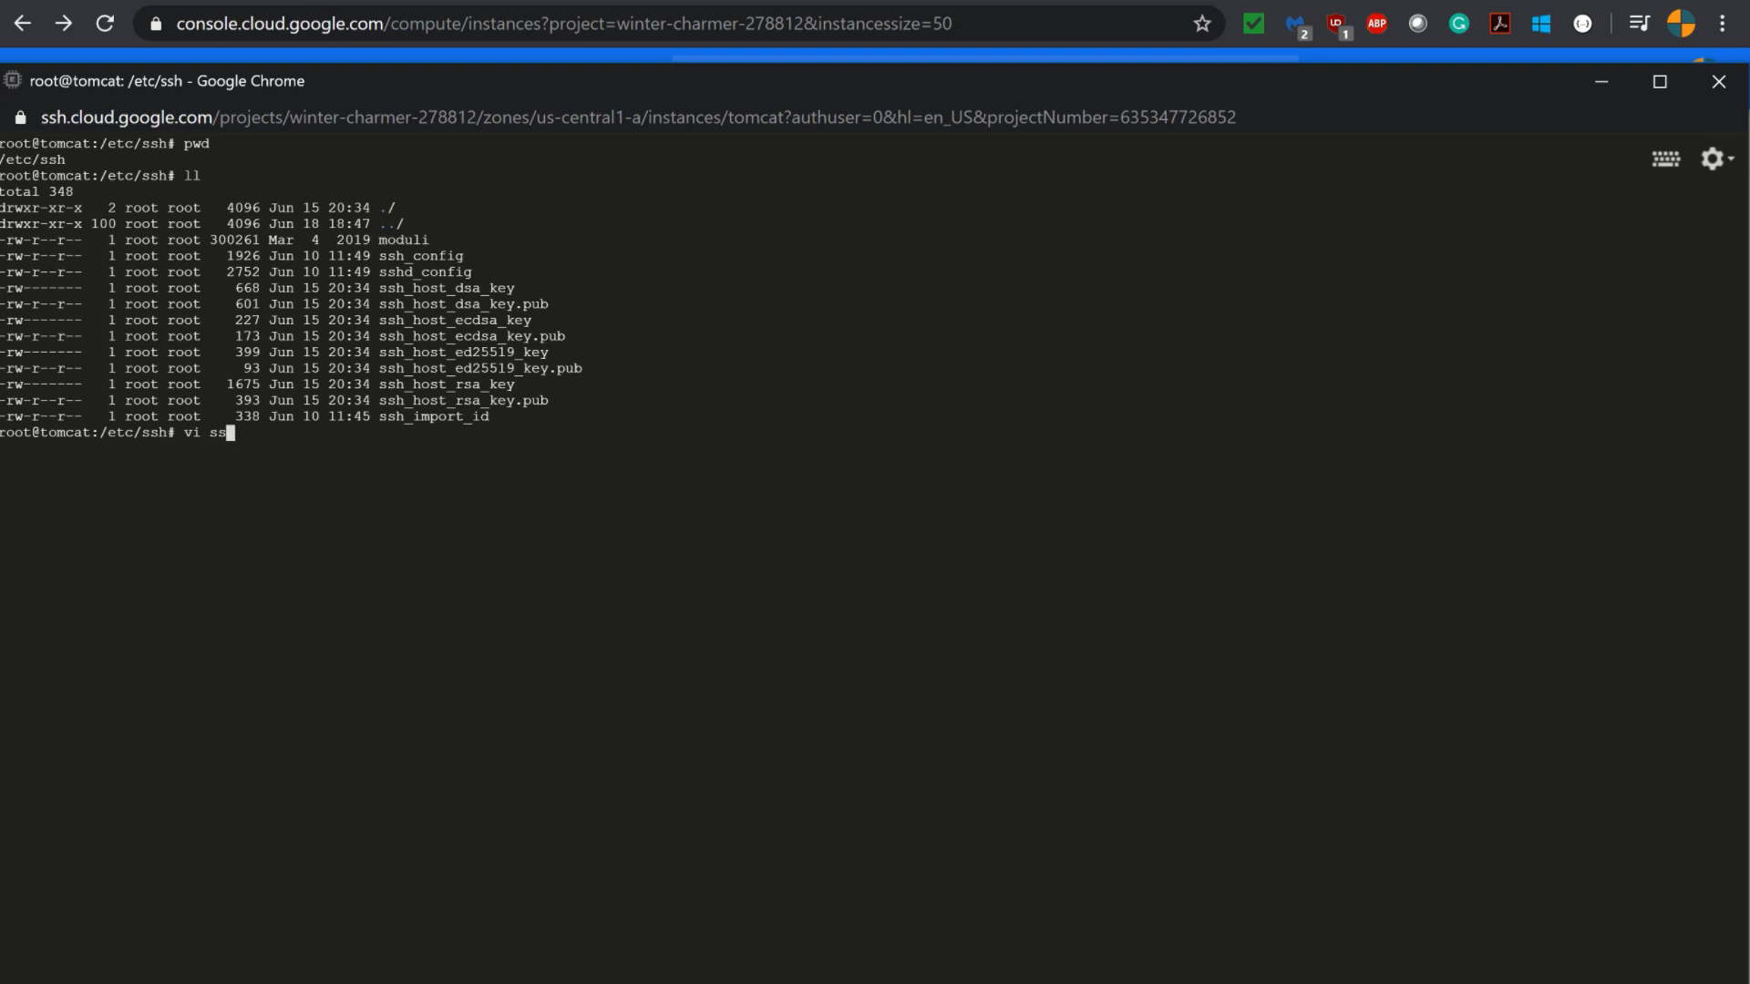
type("hd_config")
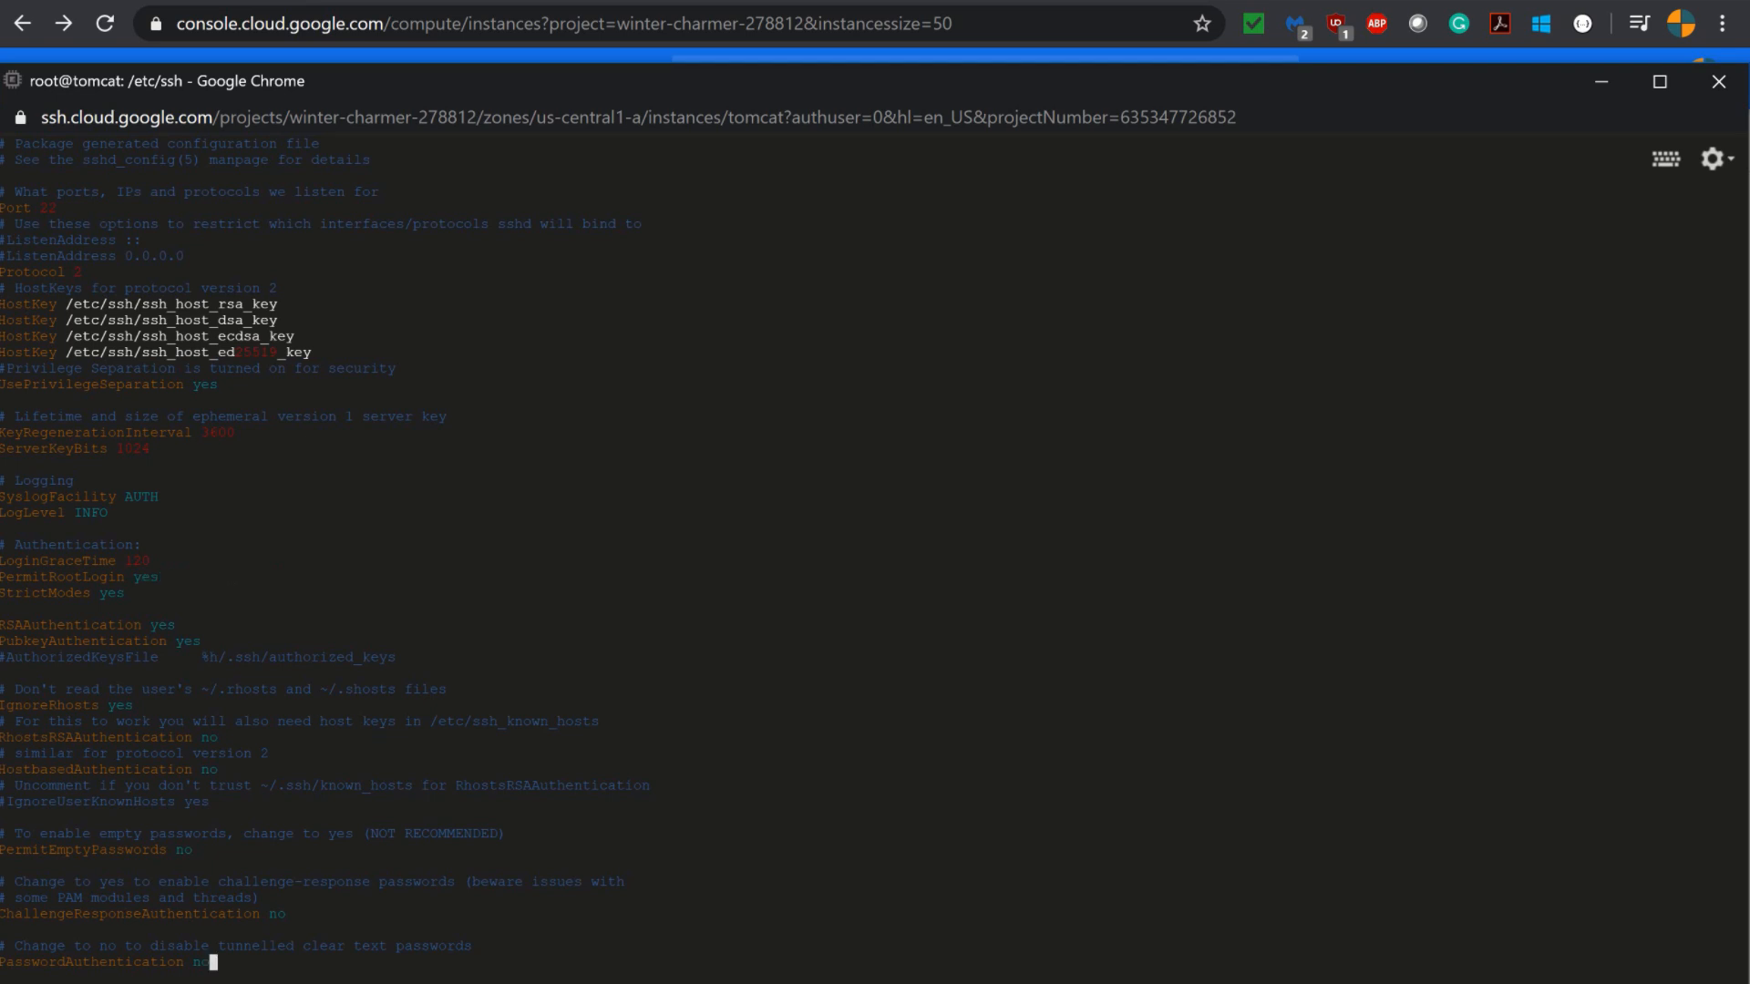
Set PermitRootLogin and PasswordAuthentication to yes in sshd_config and save with :wq.
type("yes")
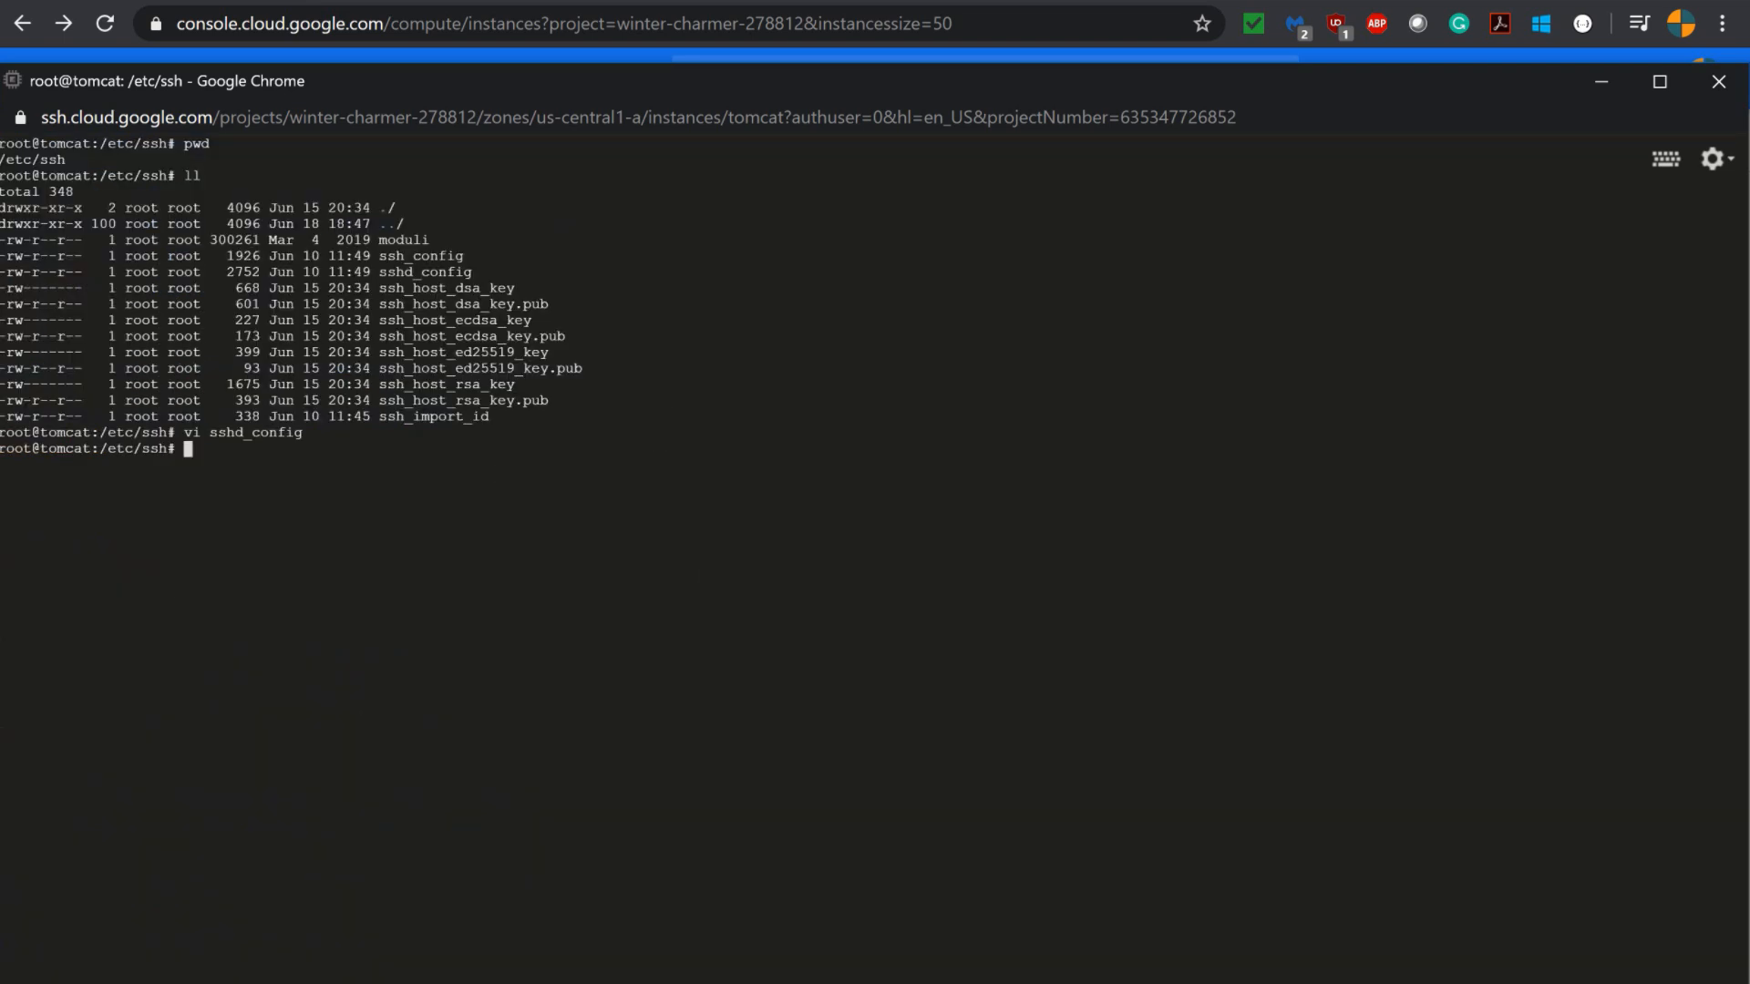
mouse_move(701, 575)
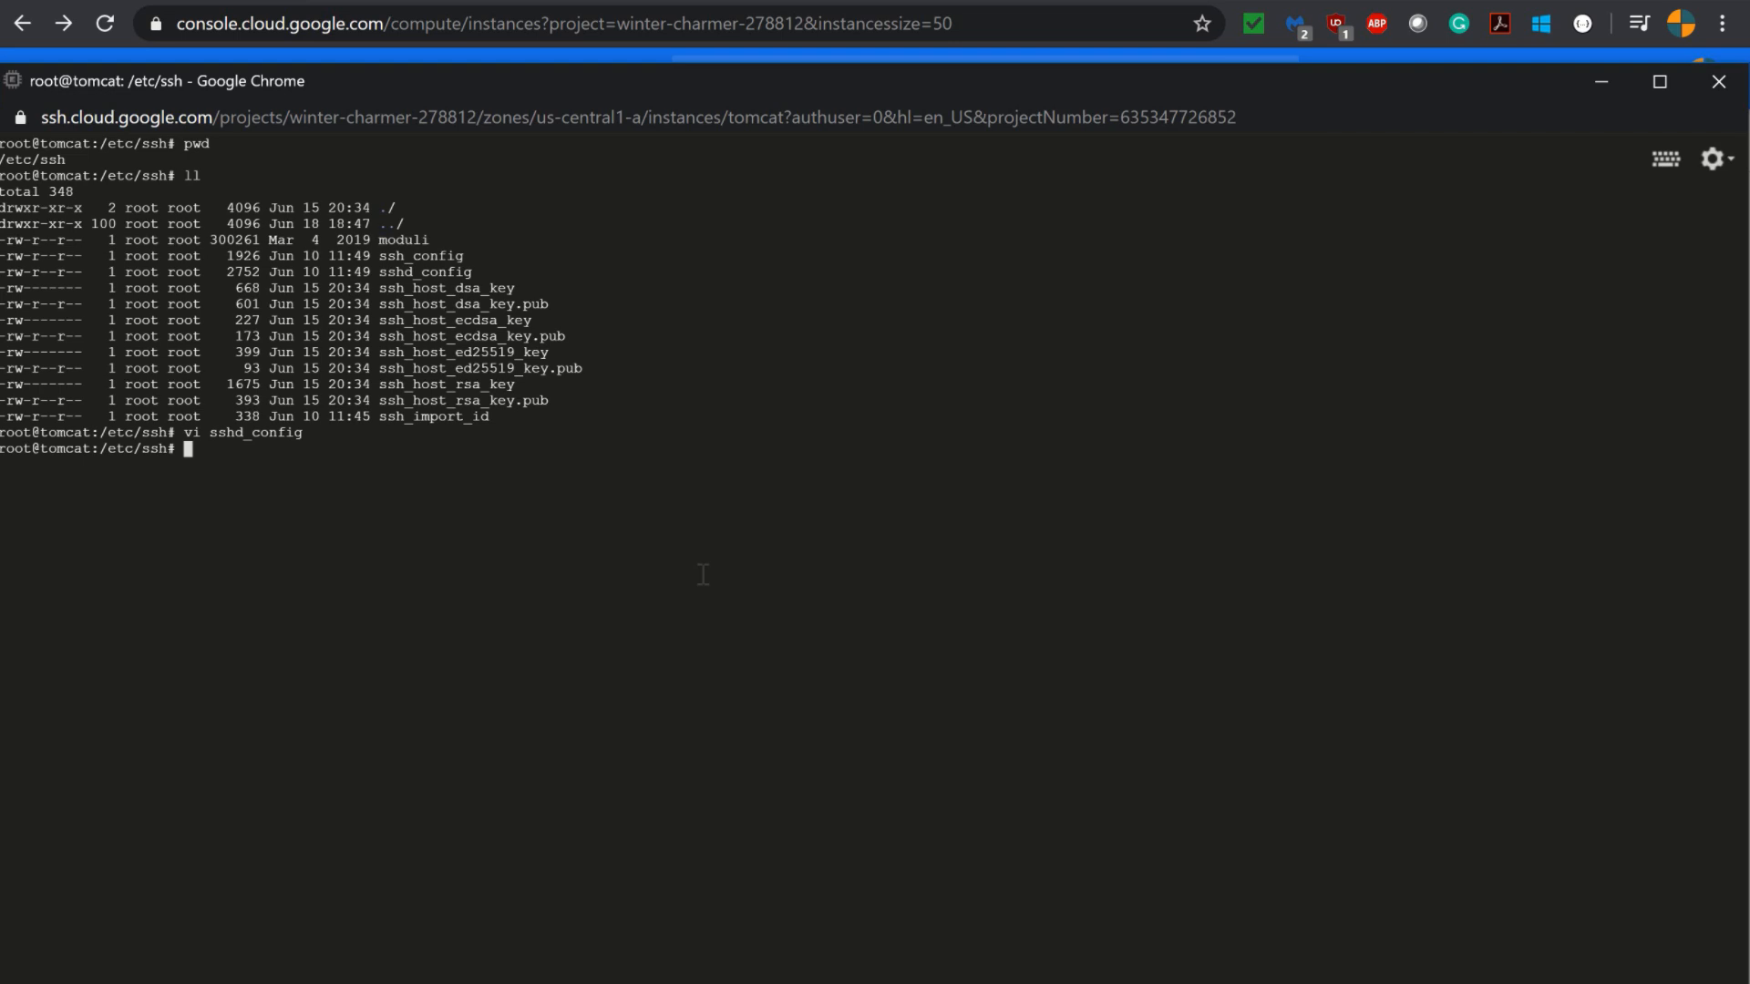
Restart the SSH service with systemctl restart sshd.
type("syst")
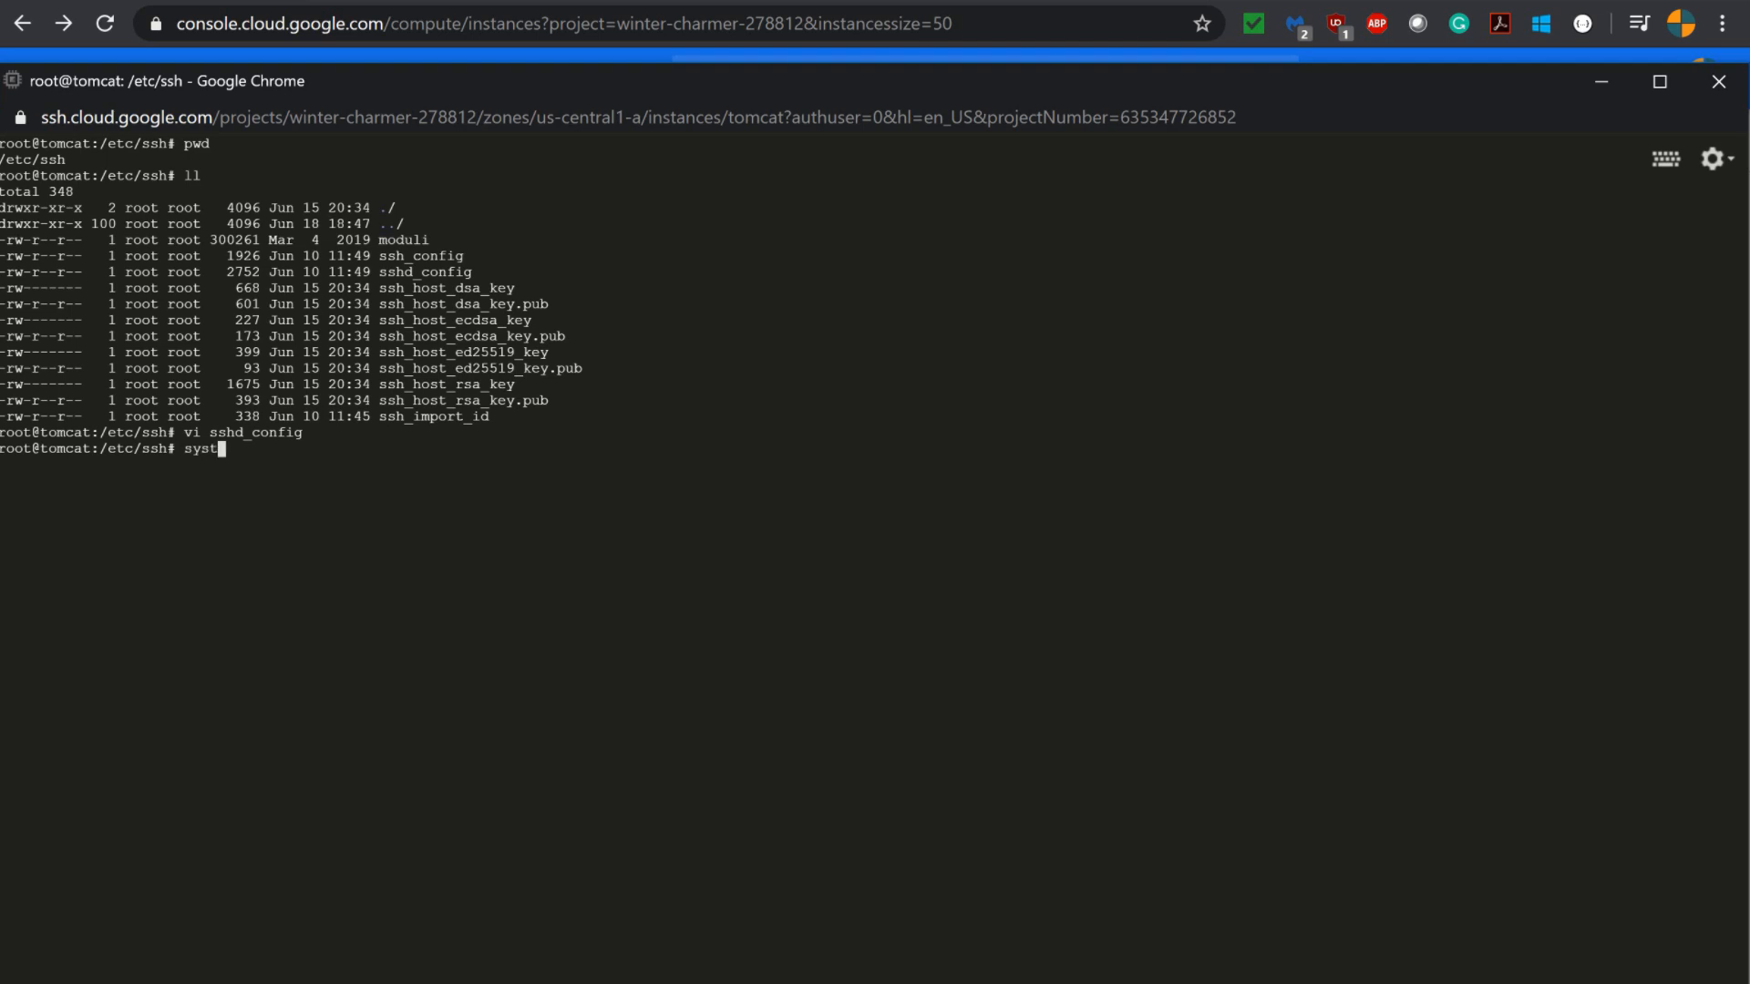
type("emctl")
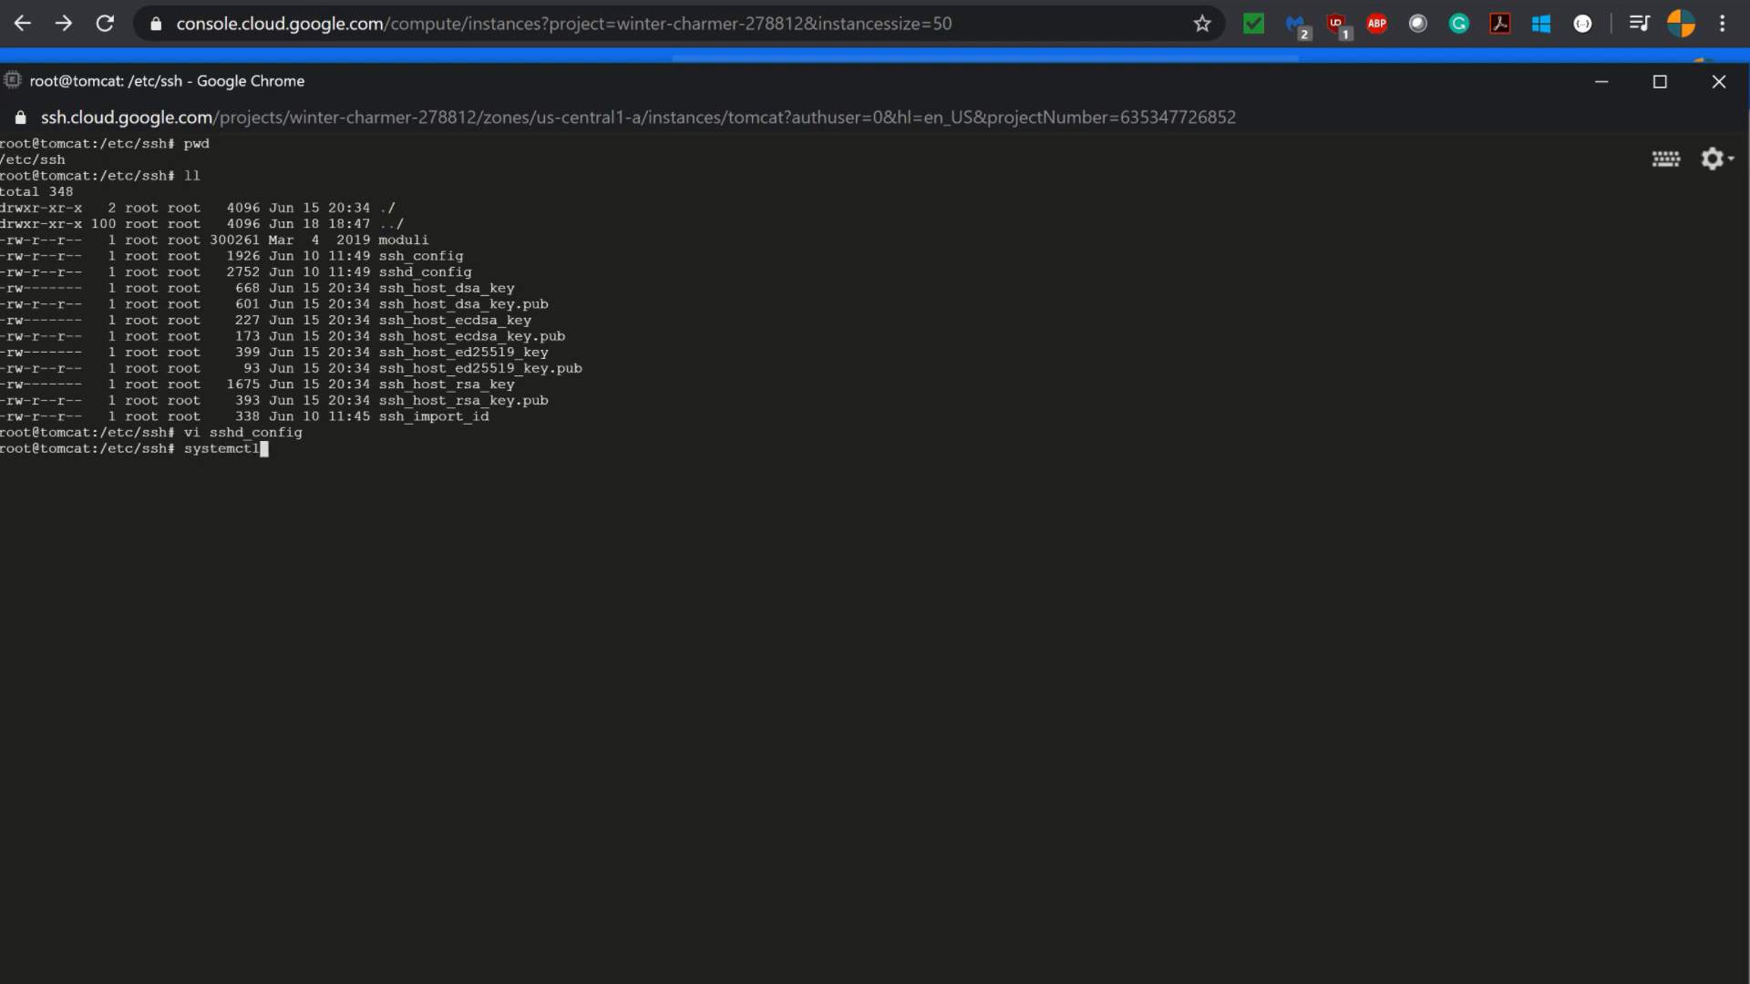
type("res")
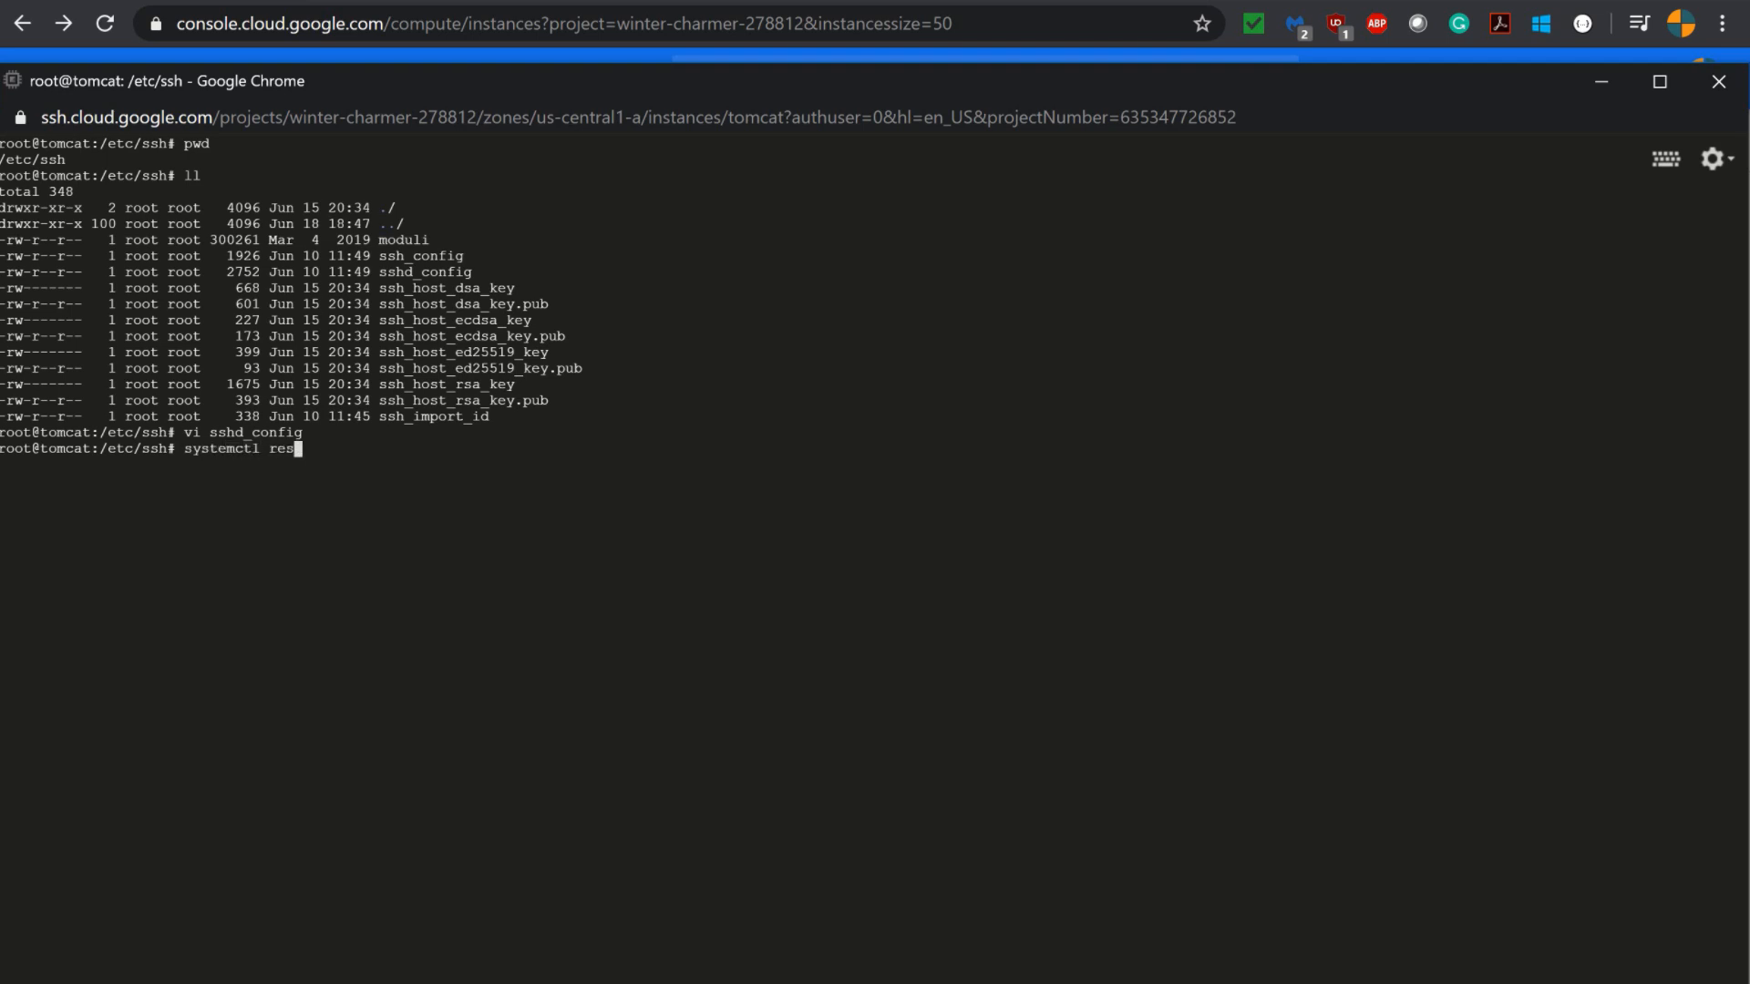
type("tart sshd")
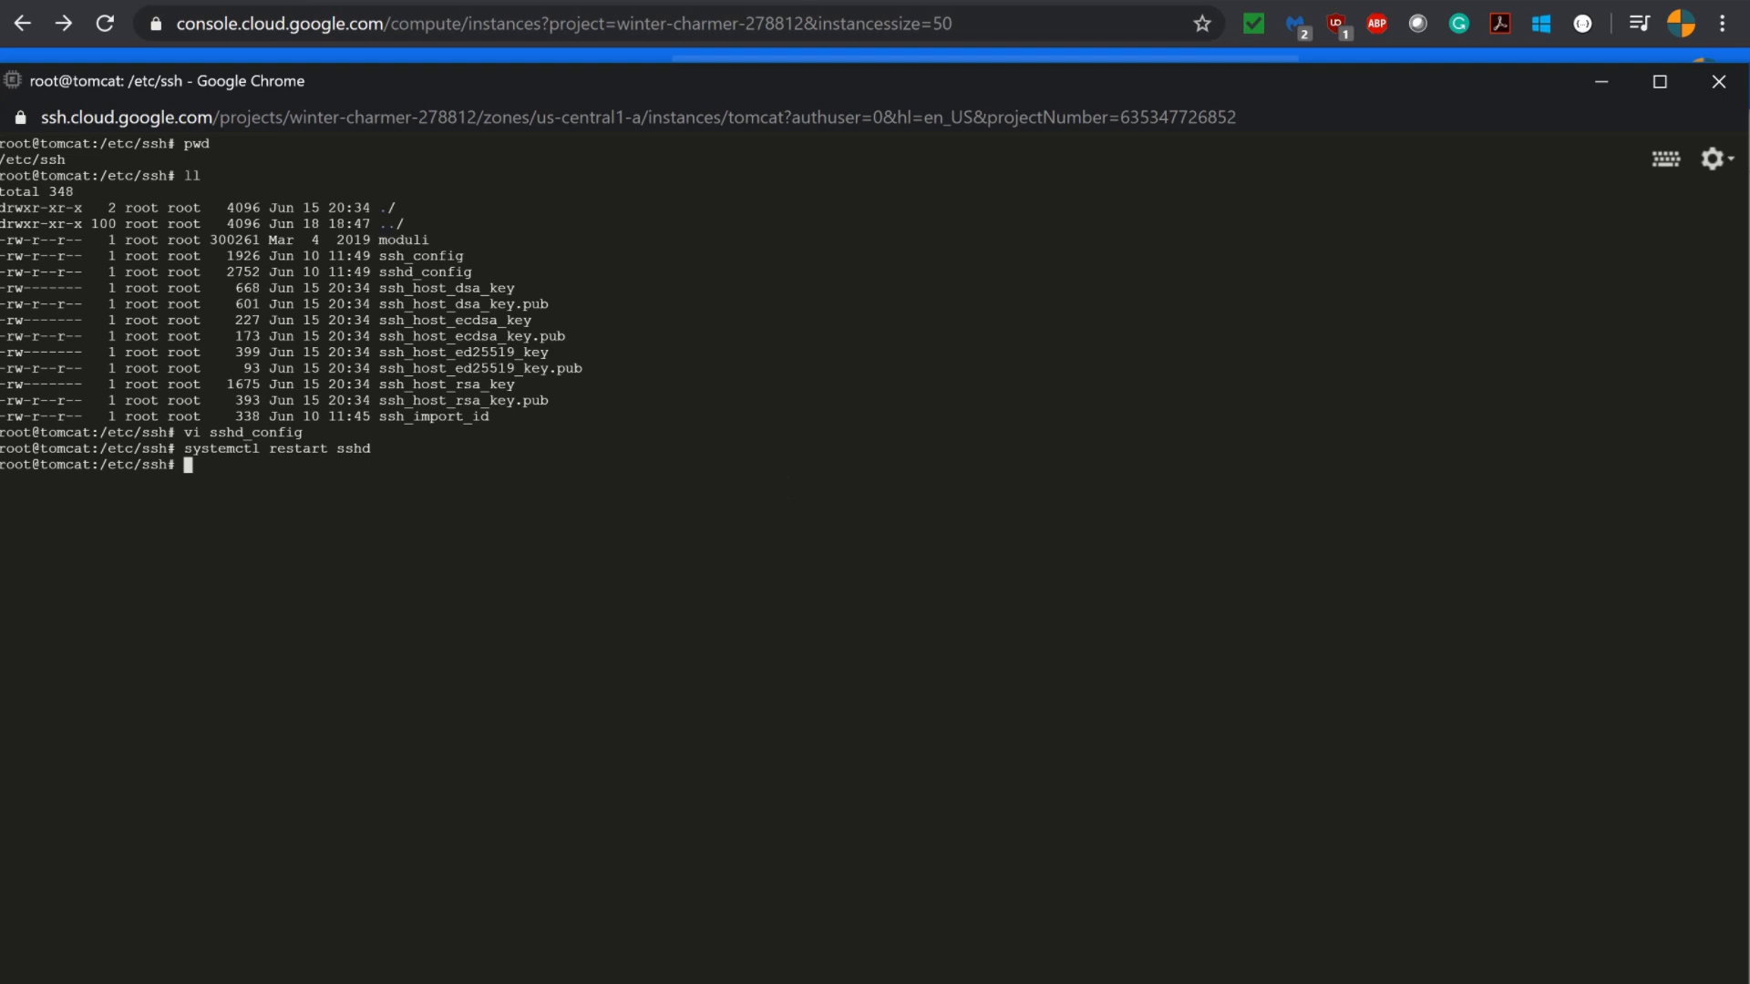
Set a new root password with passwd, entering it twice.
type("passwd")
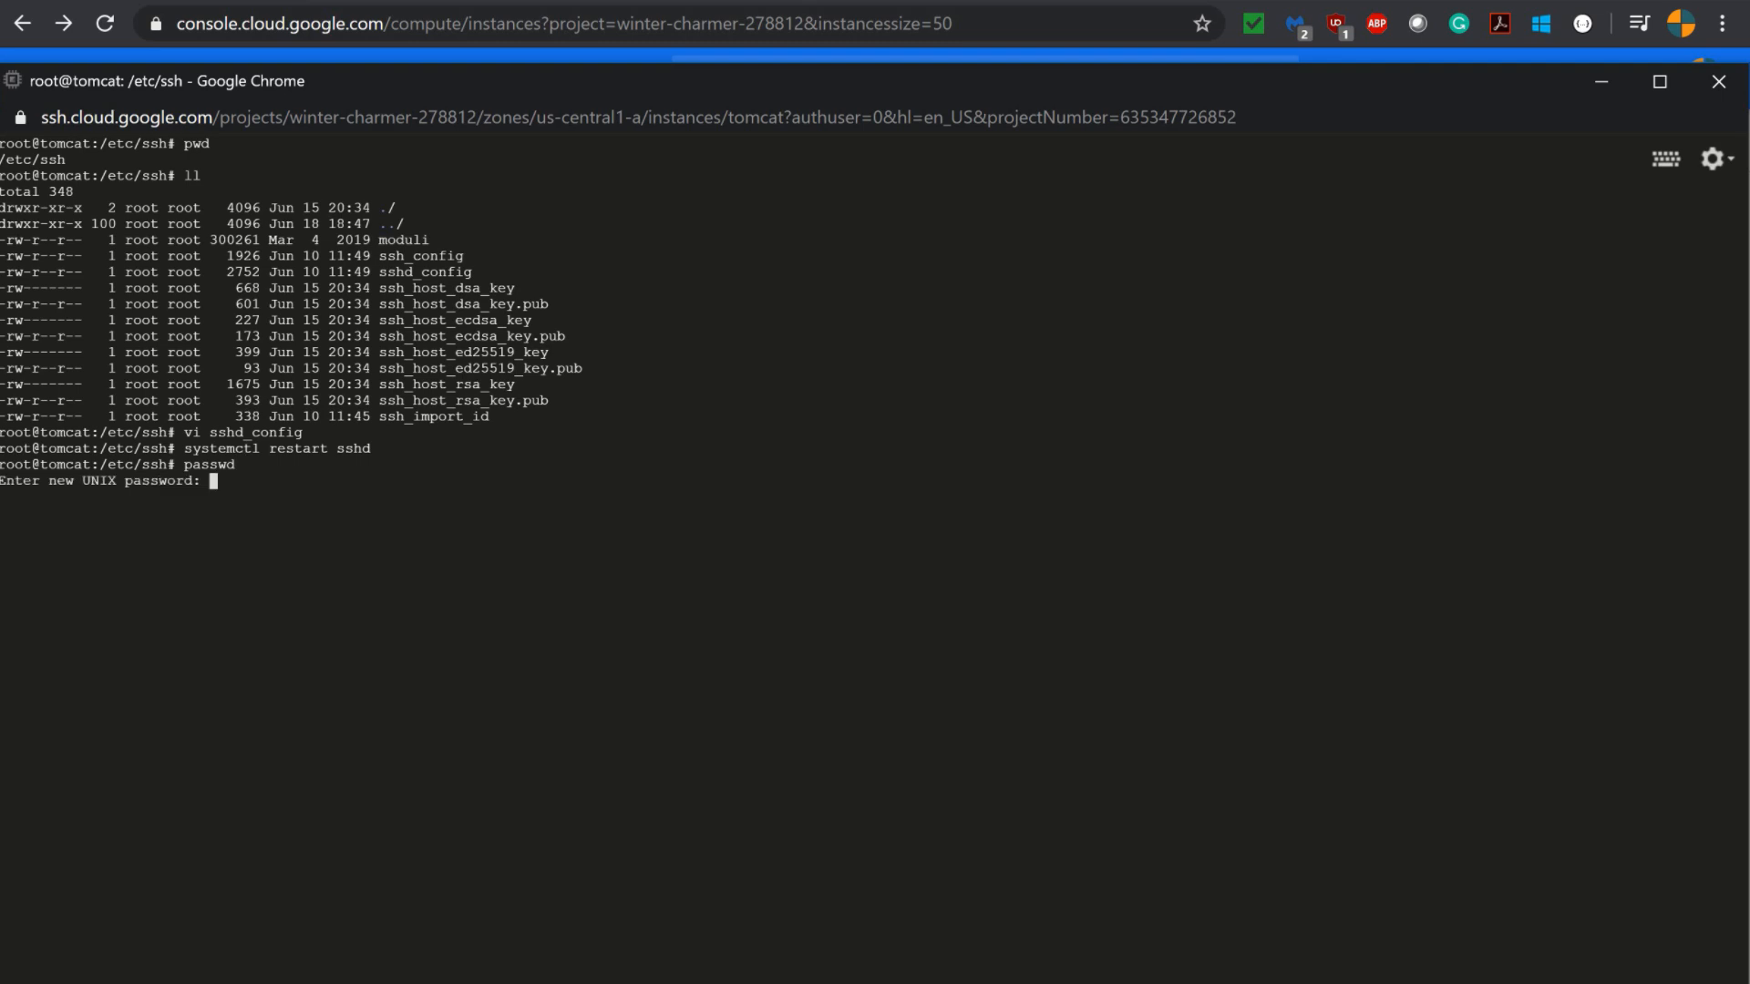
key("Enter")
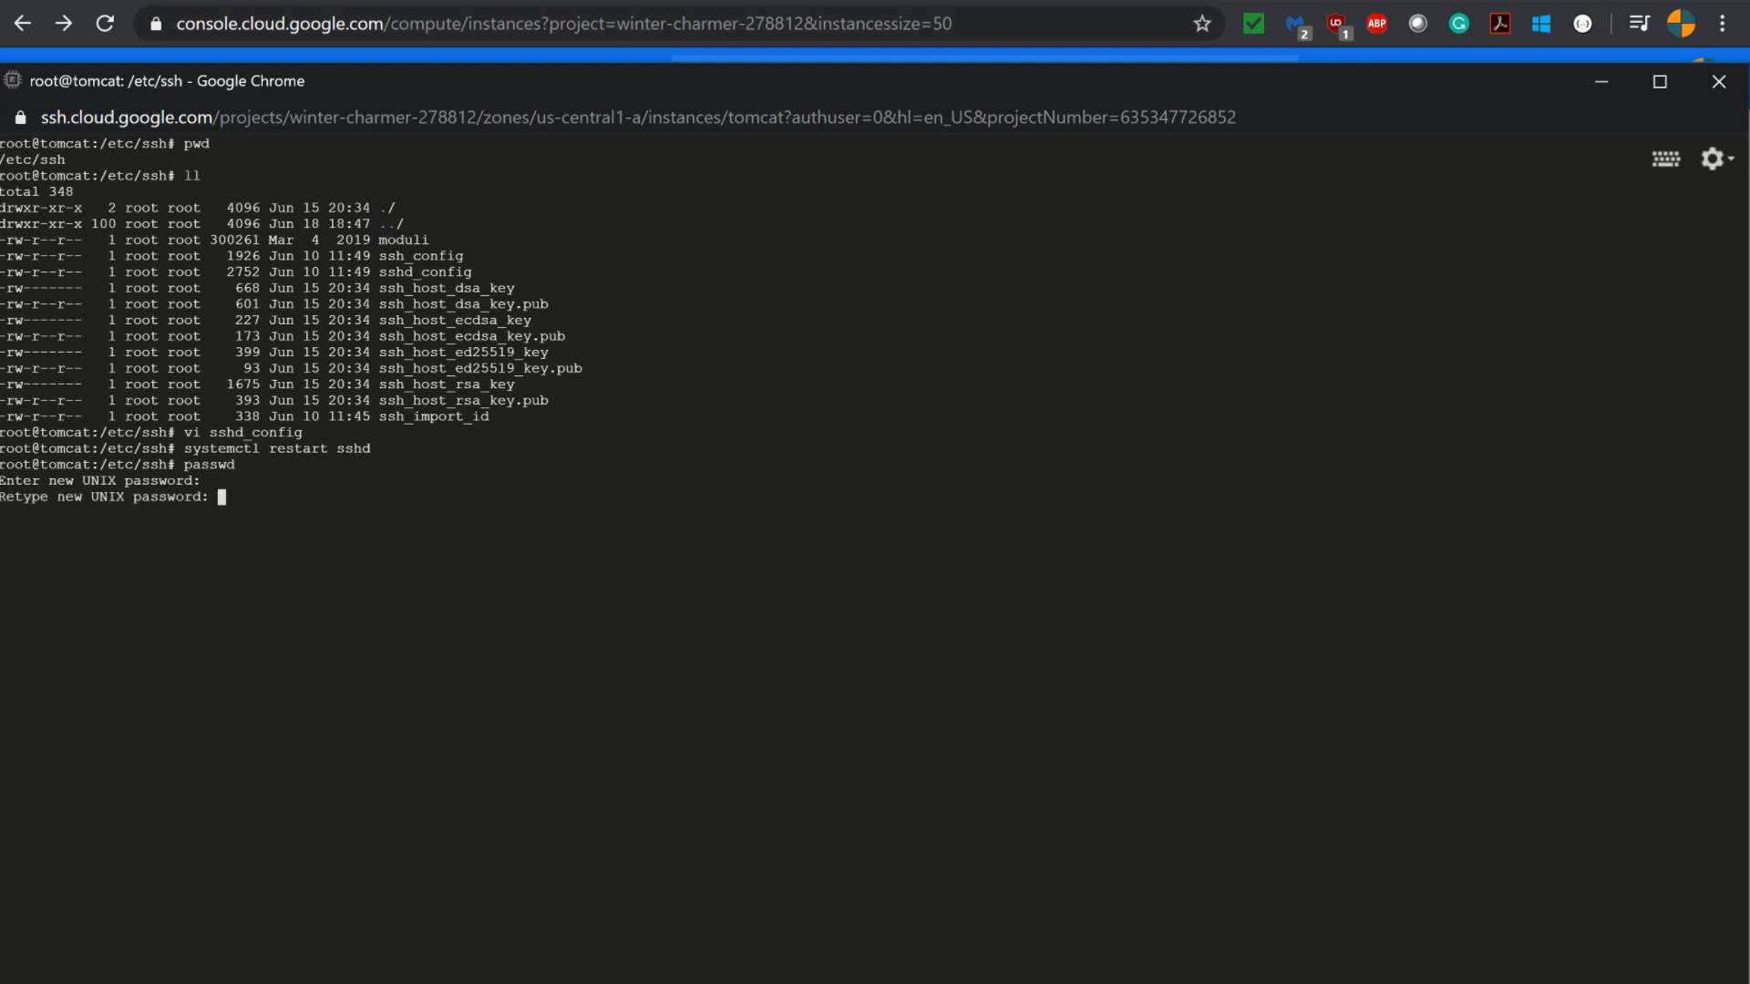
key("Enter")
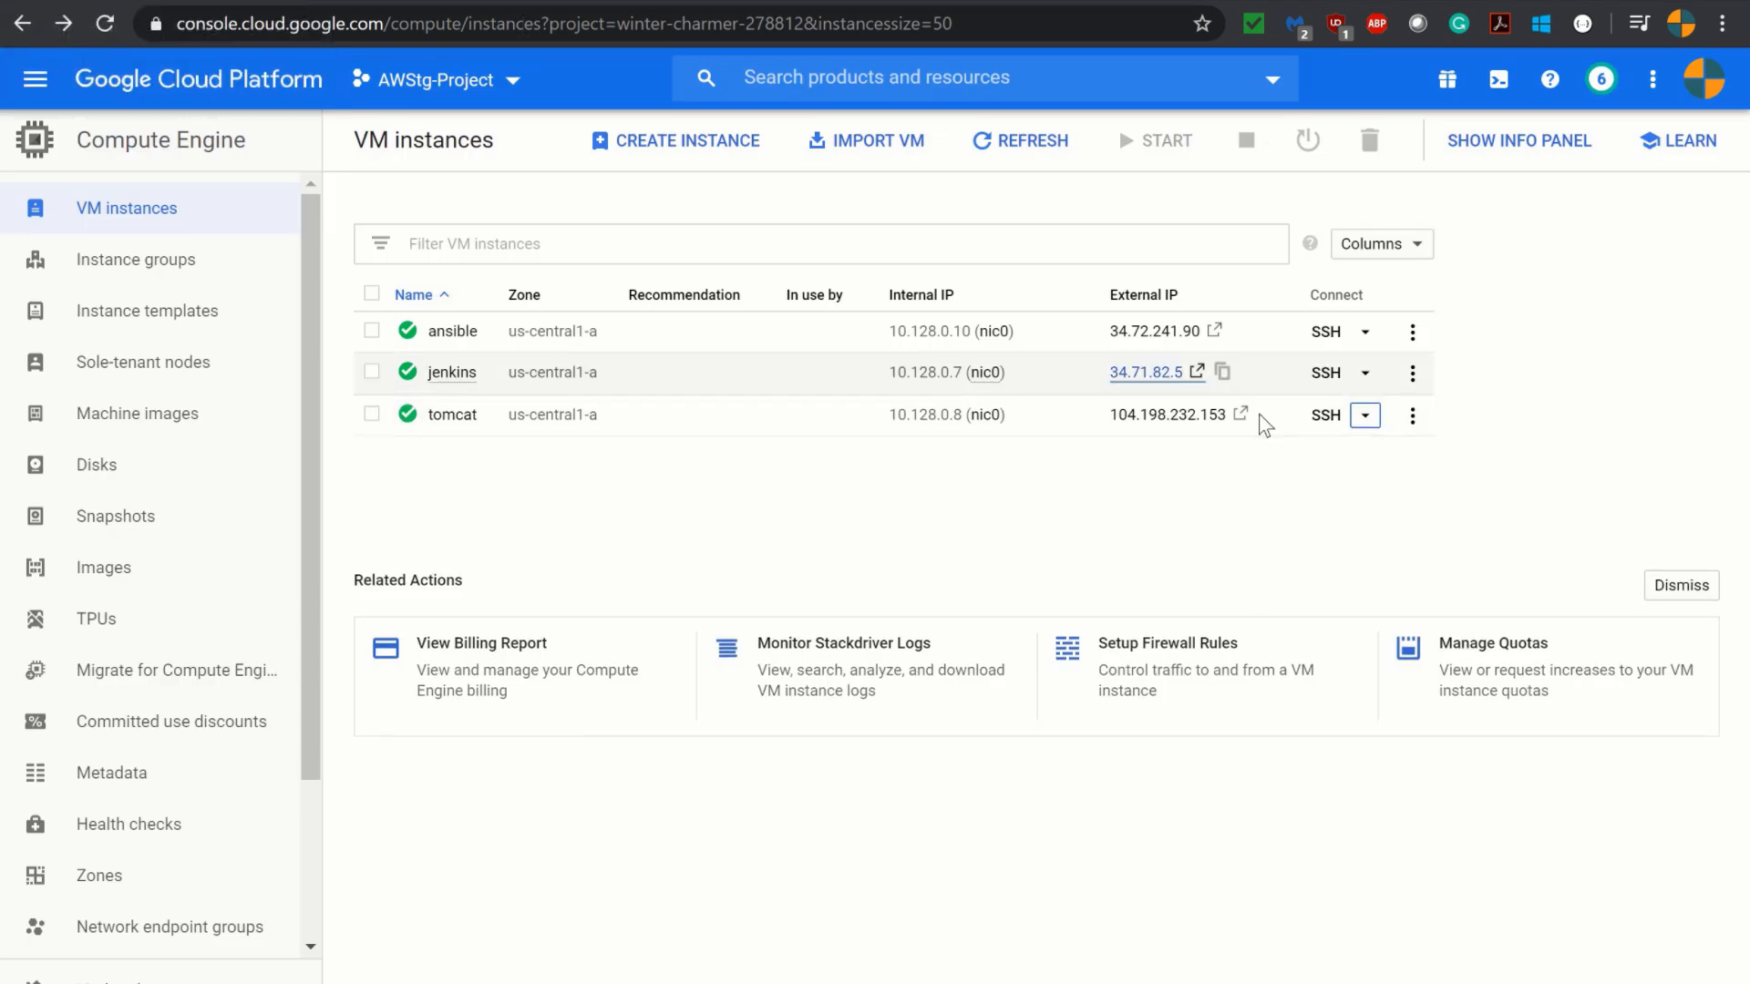
mouse_move(1264, 412)
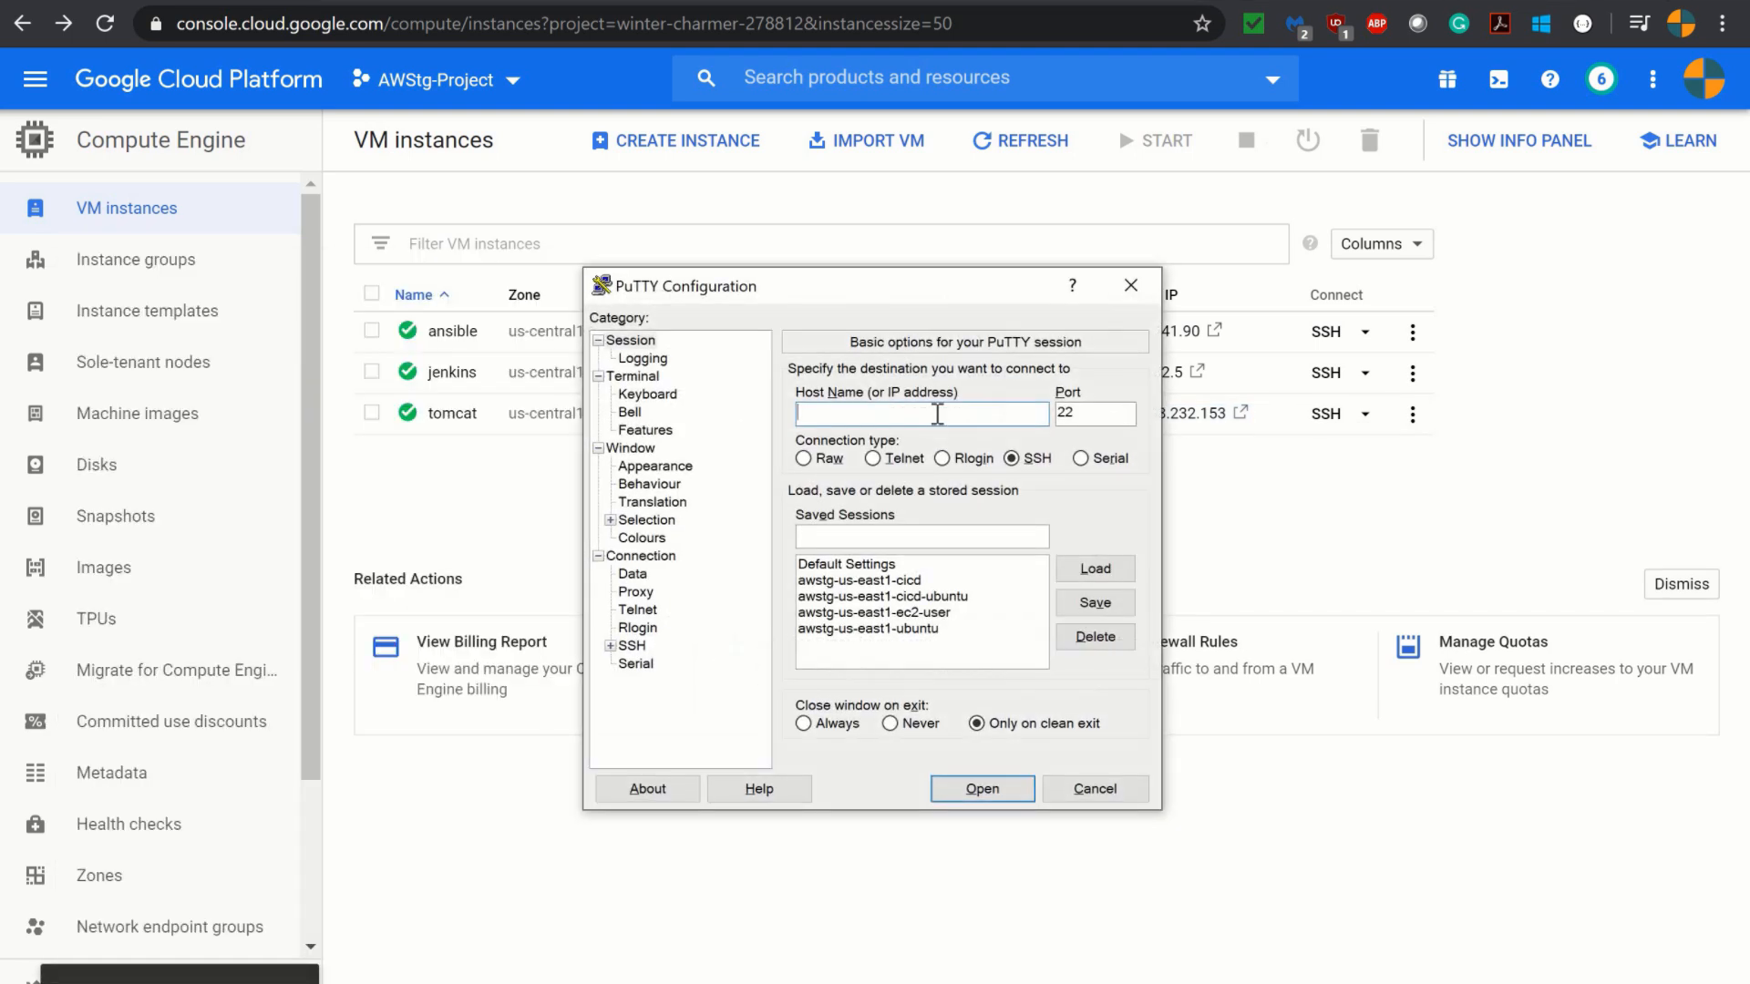
Connect PuTTY over SSH port 22 to host 104.198.232.153.
type("104.198.232.153")
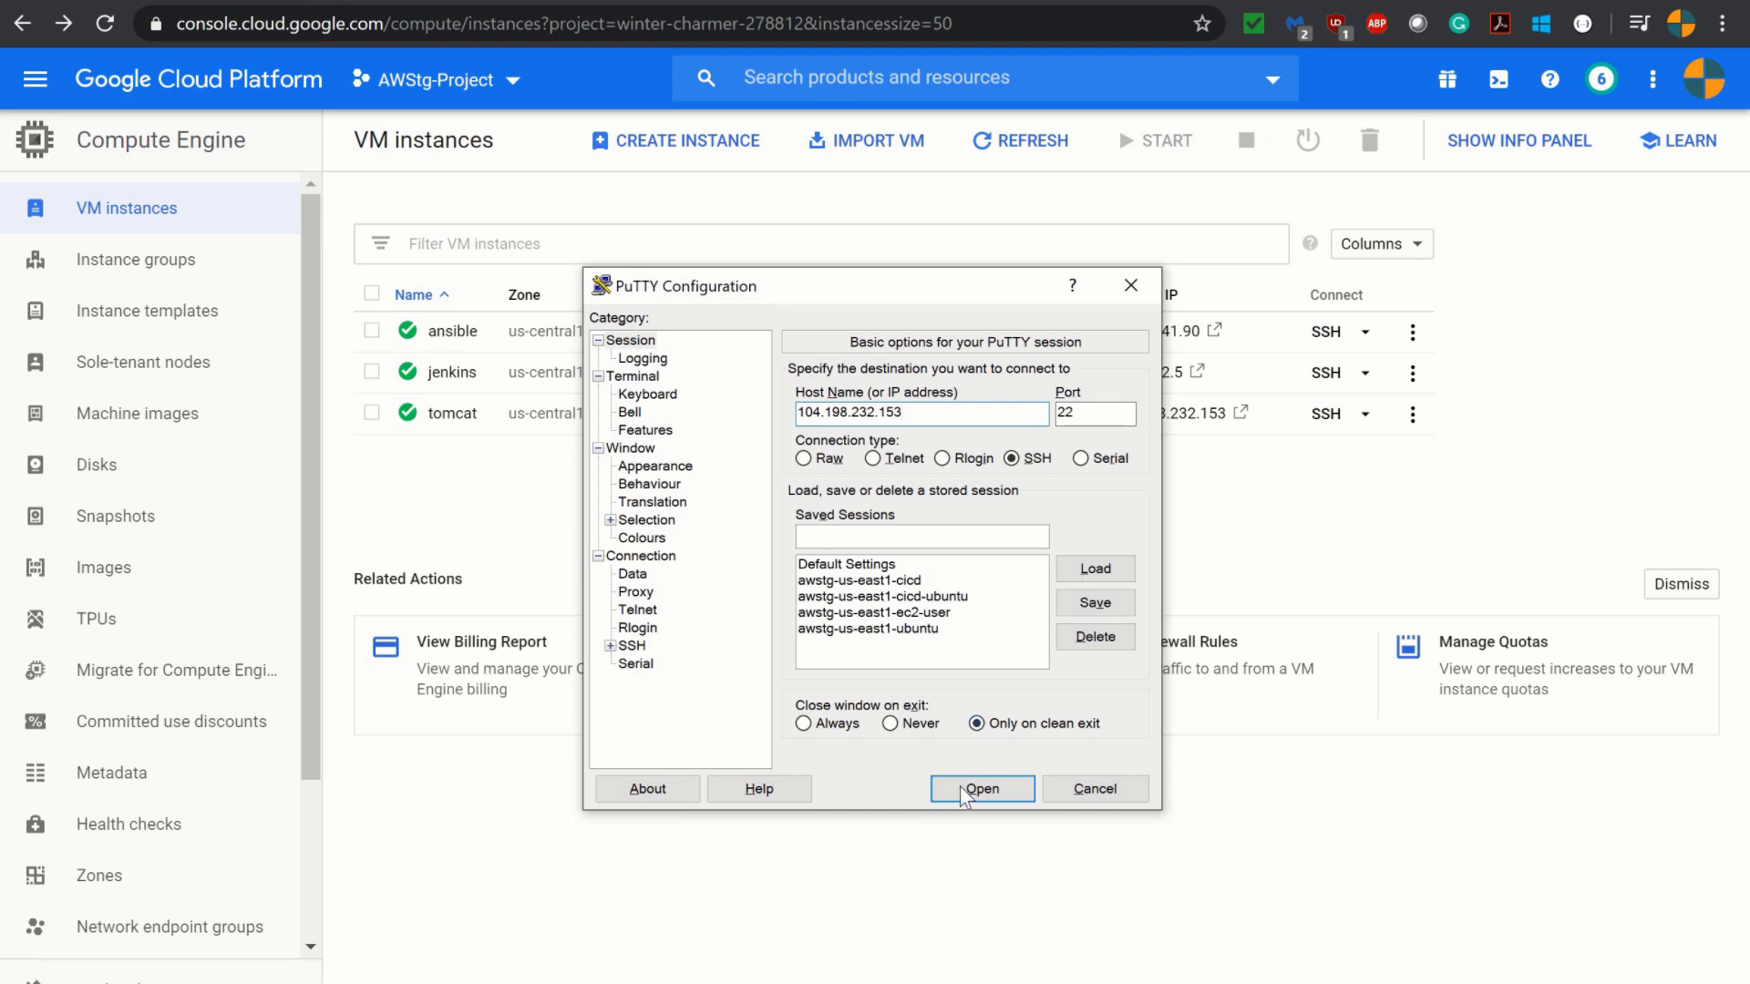
left_click(980, 787)
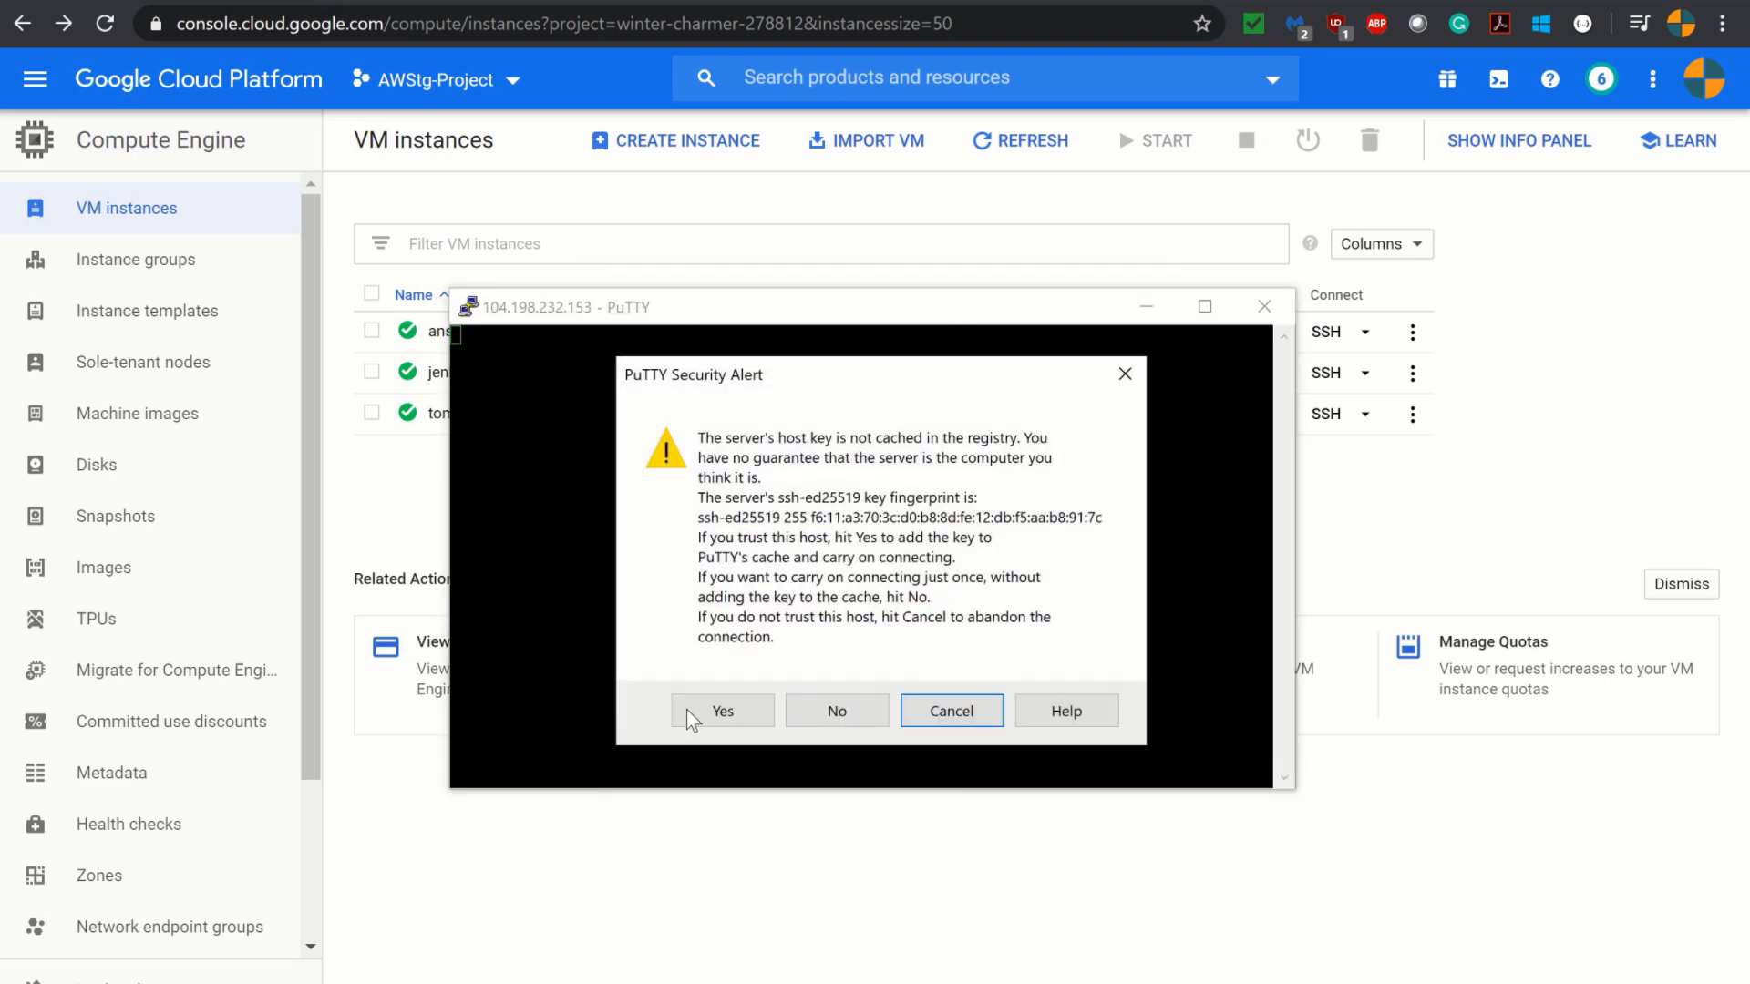
Accept the host key alert and log in as root with the new password.
left_click(721, 711)
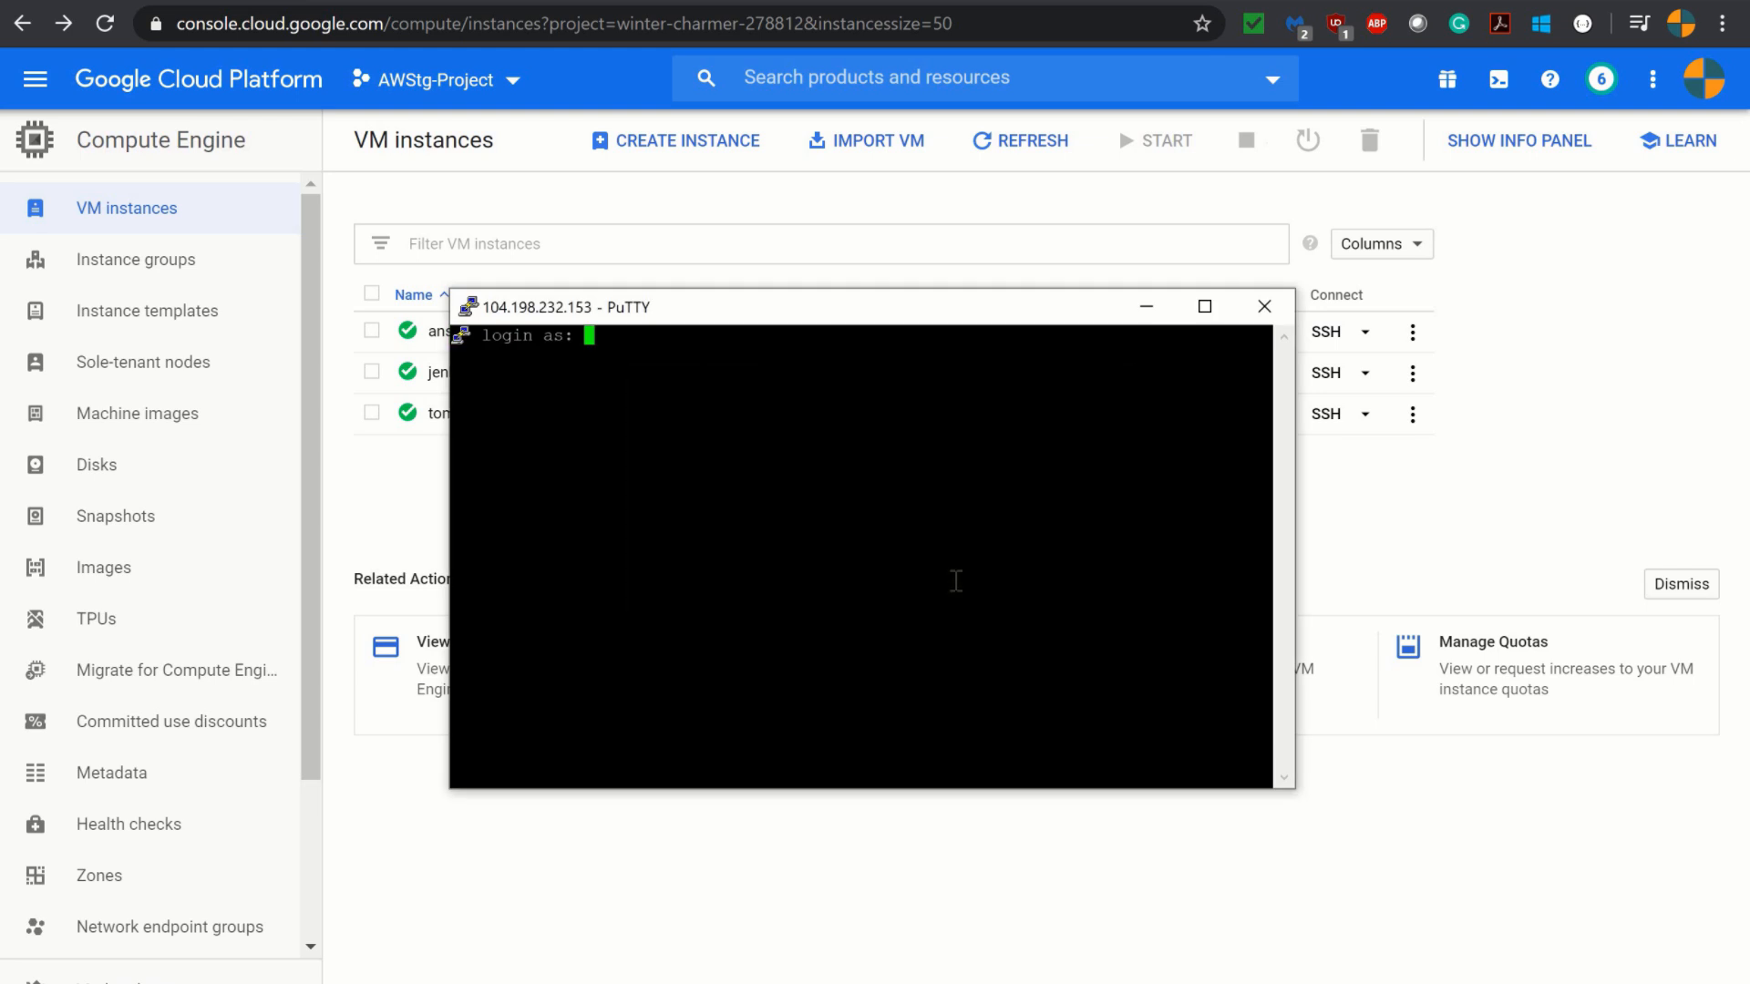
type("ro")
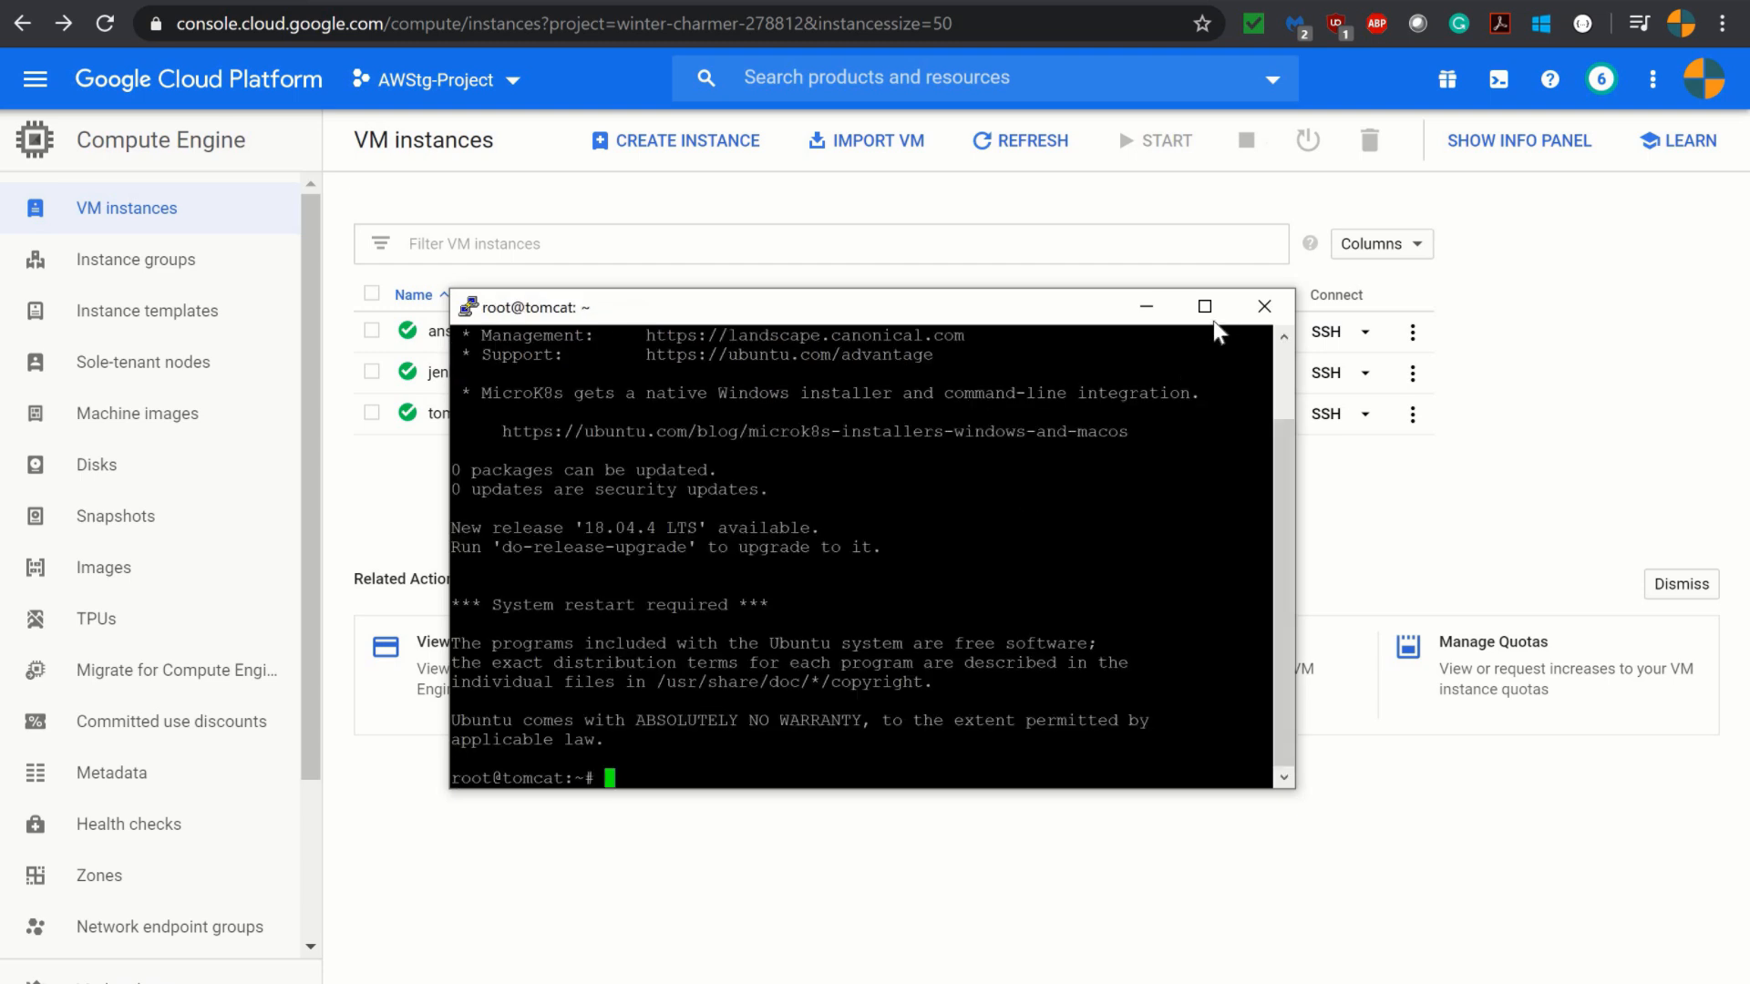
mouse_move(1222, 452)
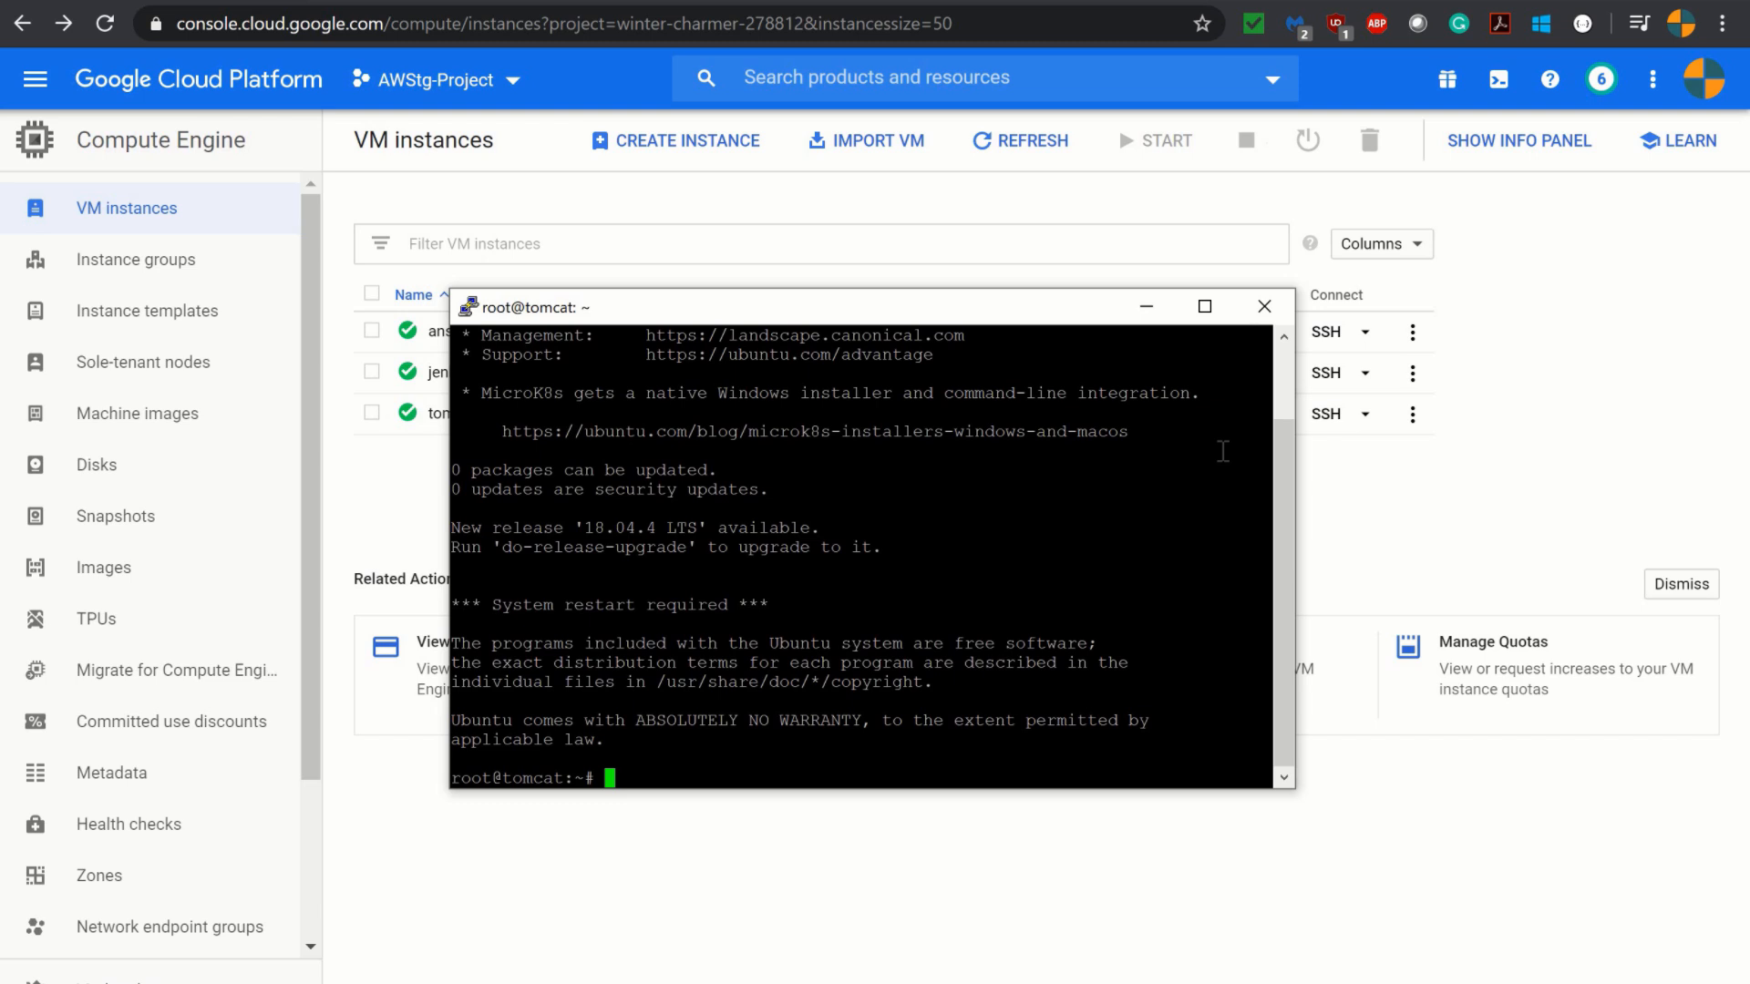